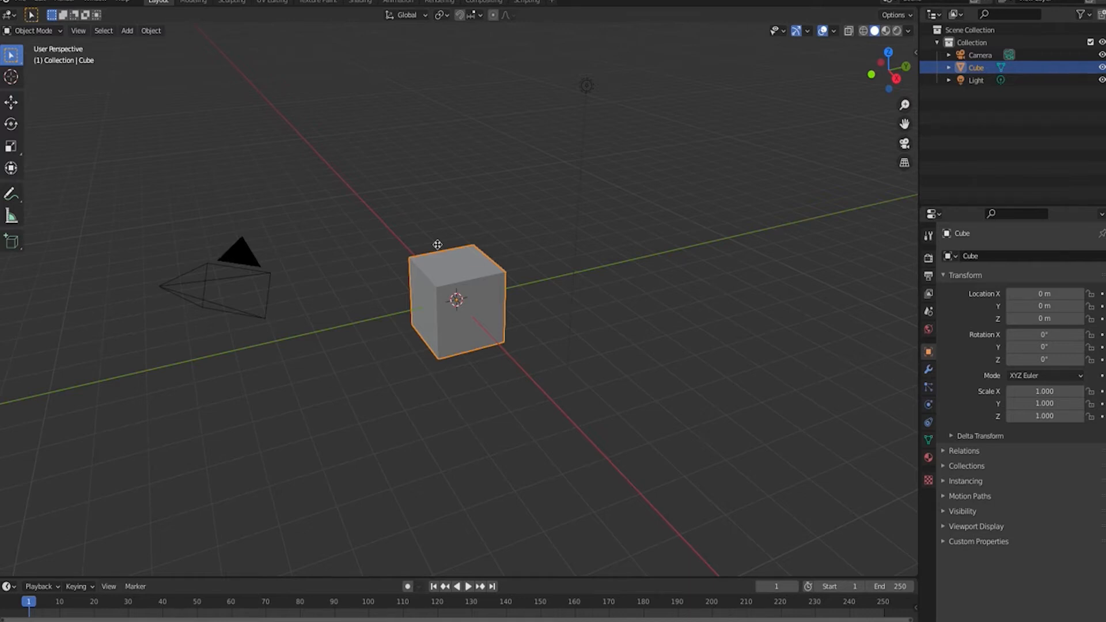
pyautogui.moveTo(455, 215)
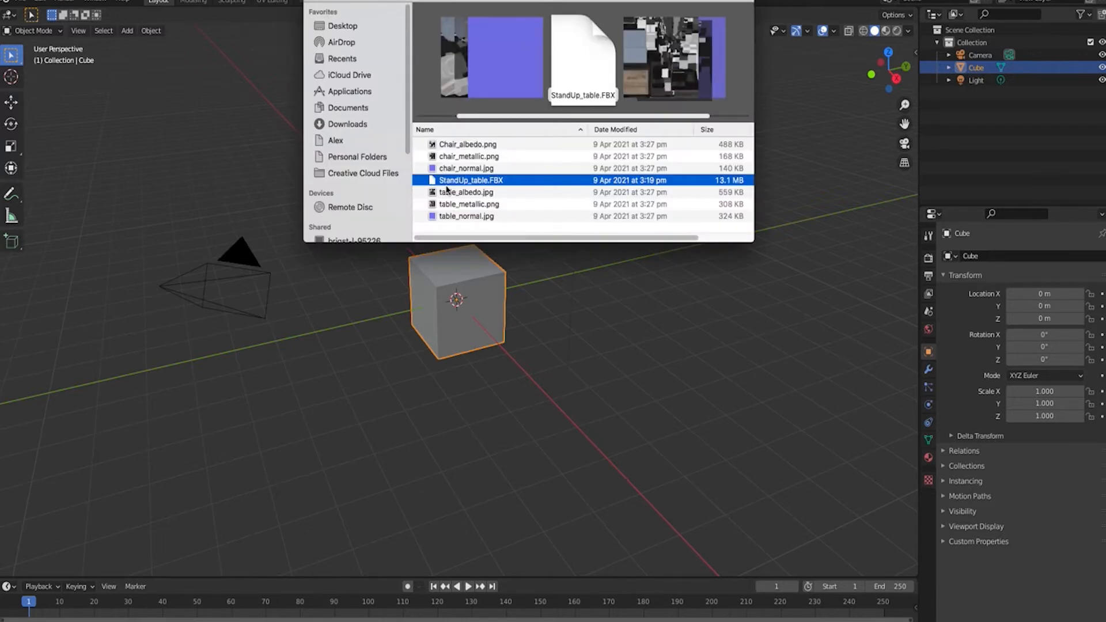
pyautogui.moveTo(472, 180)
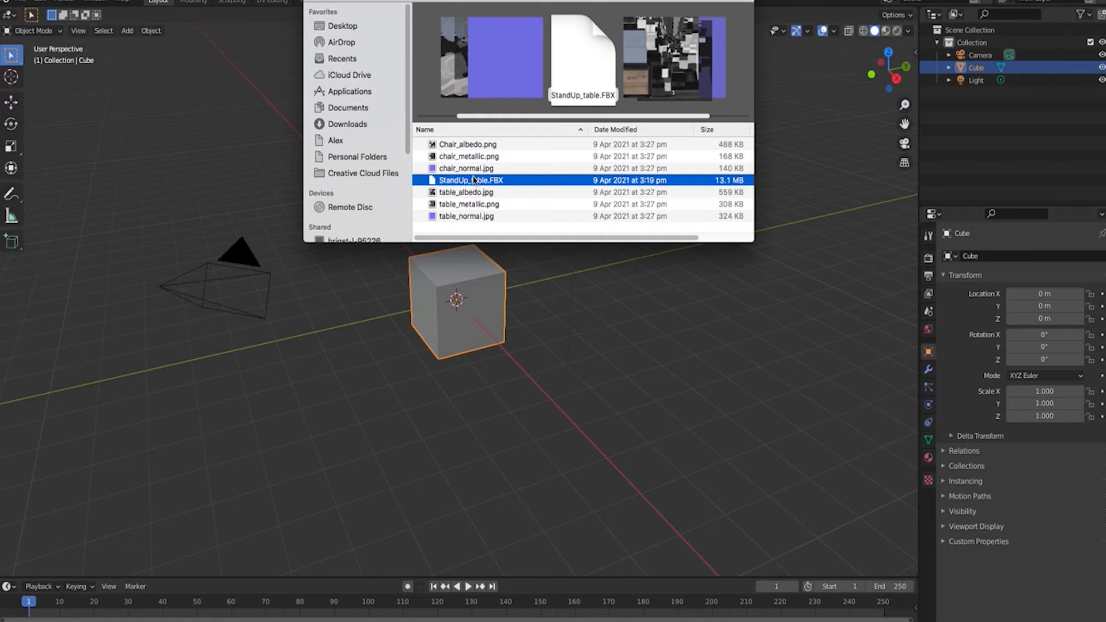
pyautogui.moveTo(485, 182)
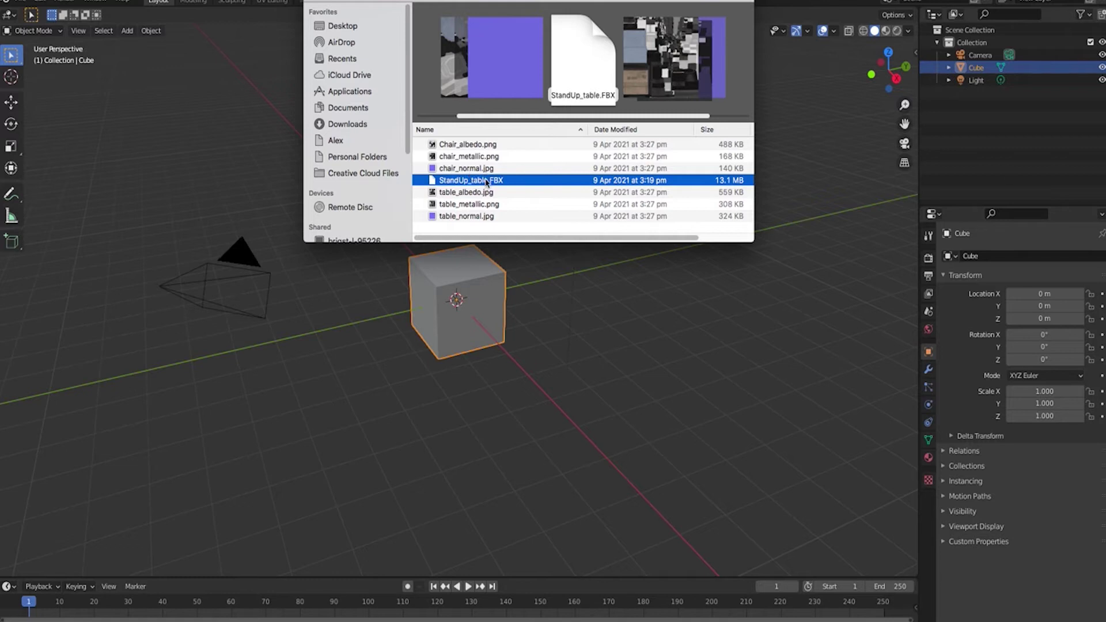
pyautogui.moveTo(481, 146)
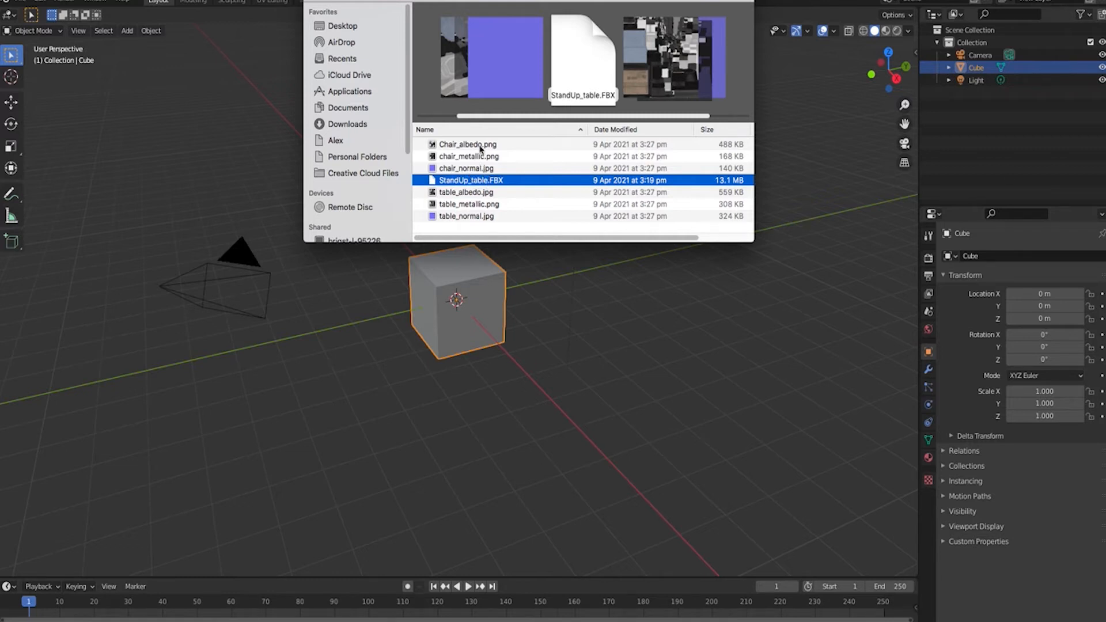
pyautogui.moveTo(480, 171)
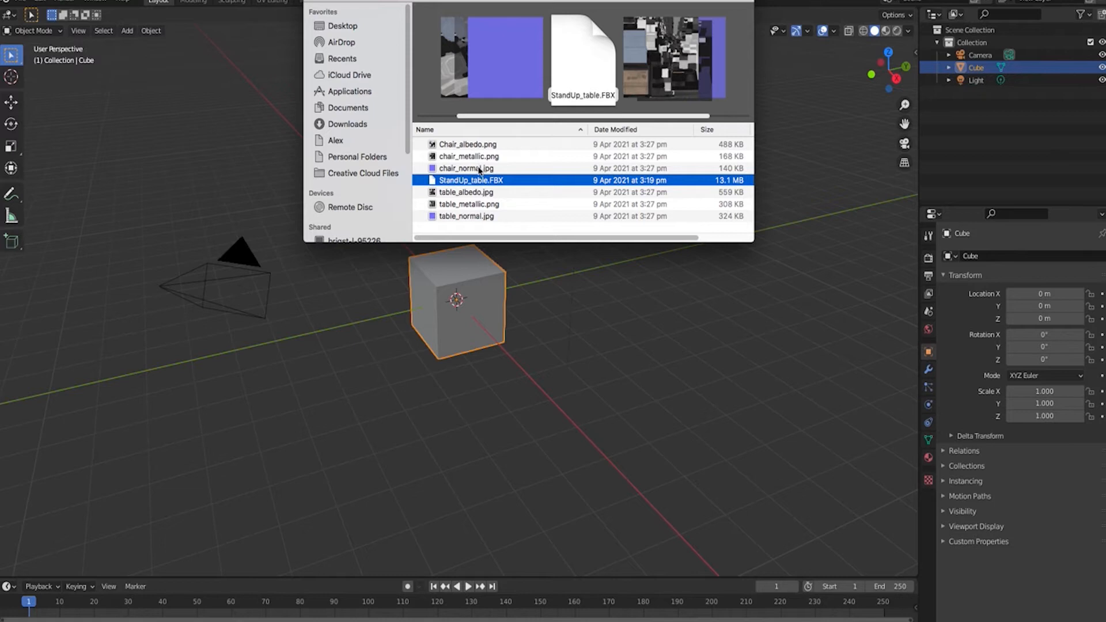
pyautogui.moveTo(478, 176)
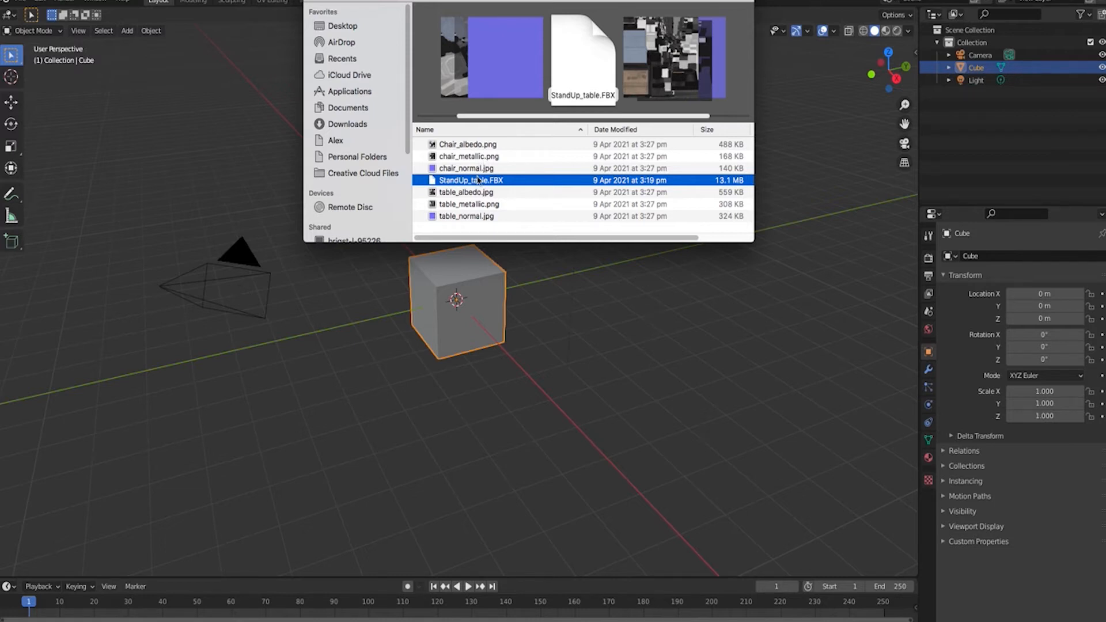
pyautogui.moveTo(688, 309)
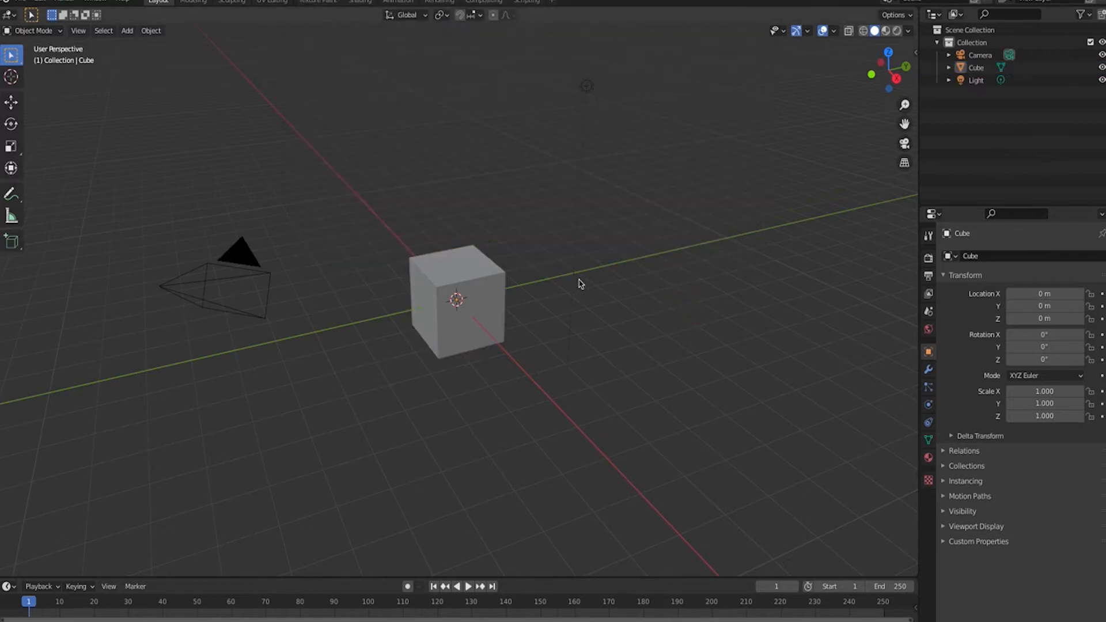
pyautogui.moveTo(136, 125)
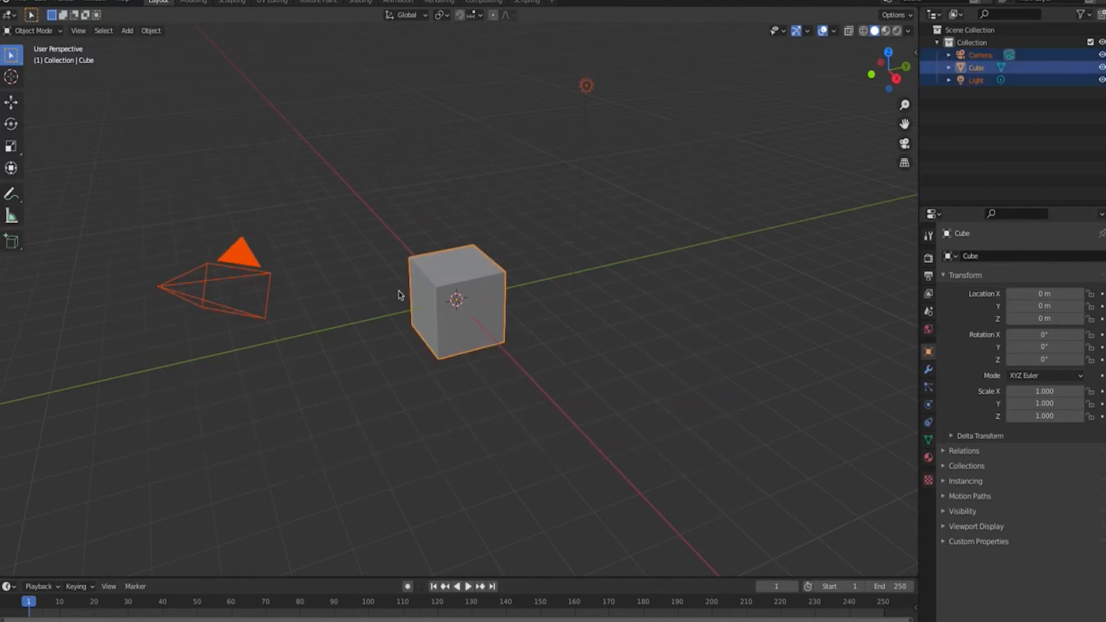
# - Delete the selected default cube, camera and light from the scene
pyautogui.rightClick(457, 296)
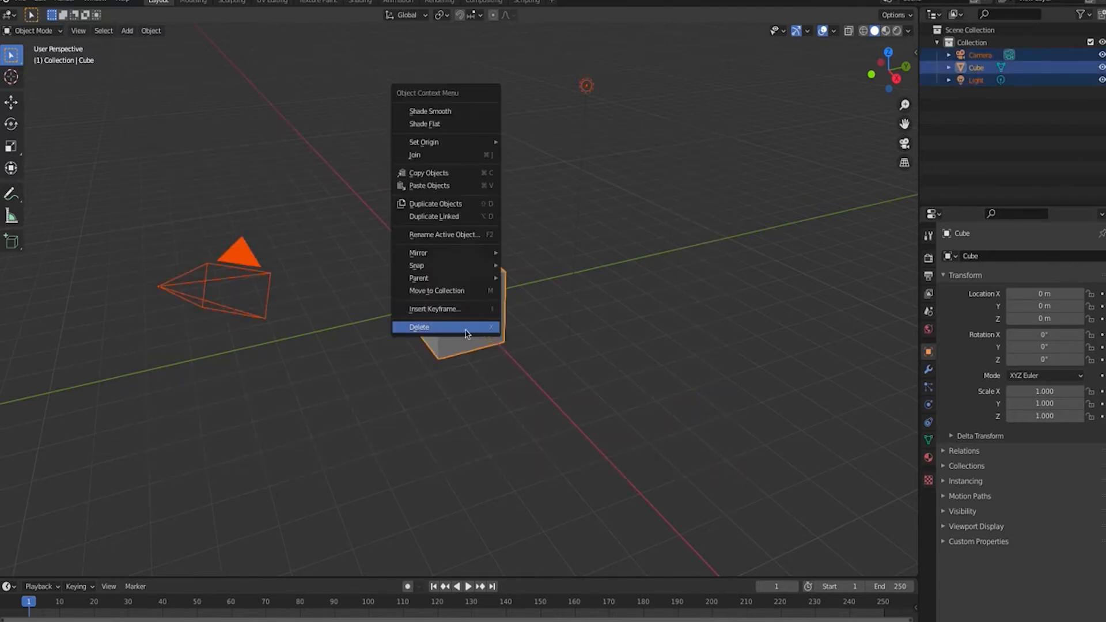
pyautogui.click(418, 327)
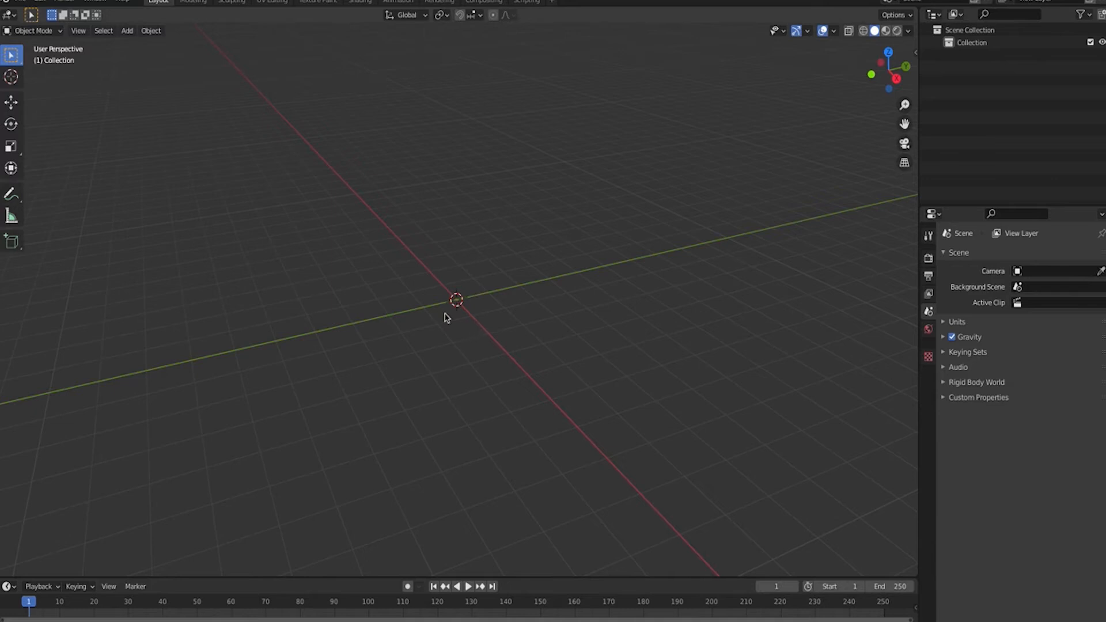
pyautogui.moveTo(21, 6)
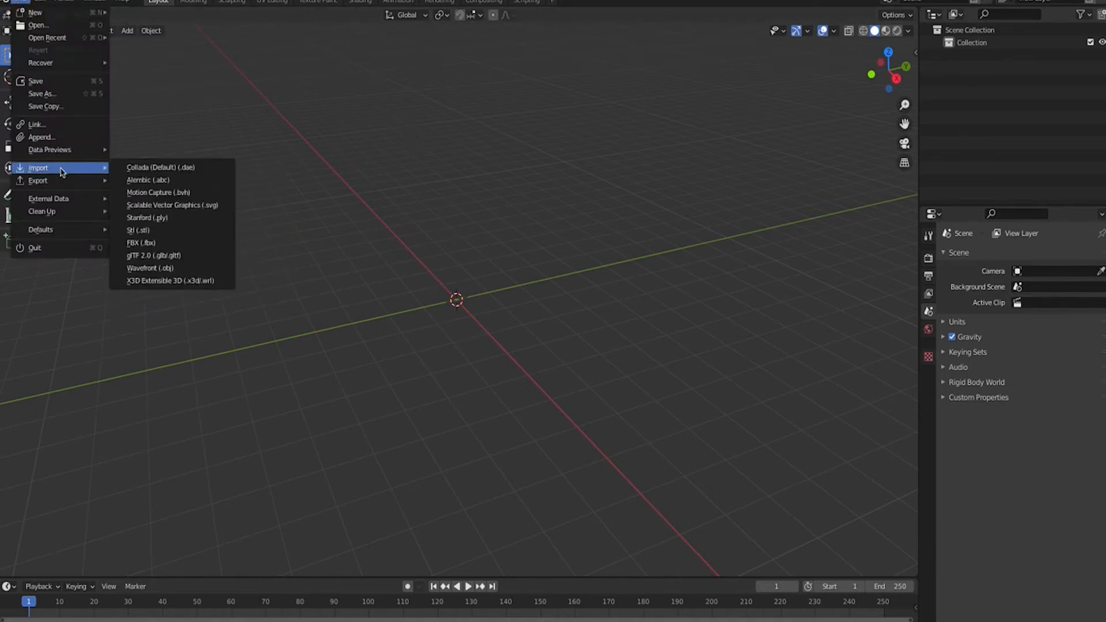
# - Import StandUp_table.FBX from Desktop/Stand Up Table Asset as an FBX model
pyautogui.click(139, 243)
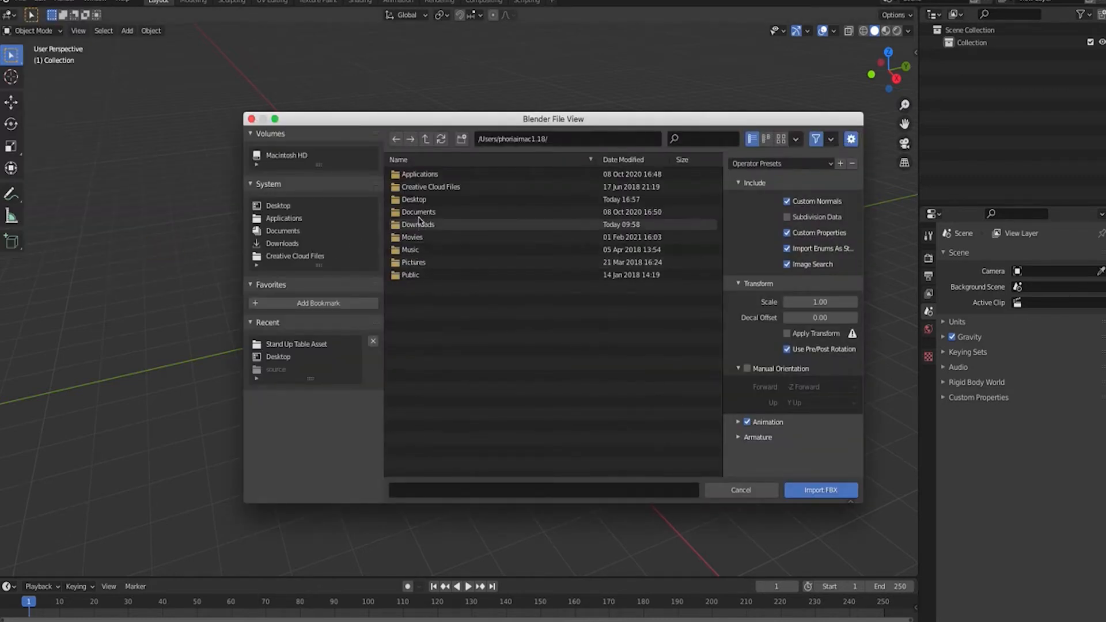
pyautogui.doubleClick(414, 199)
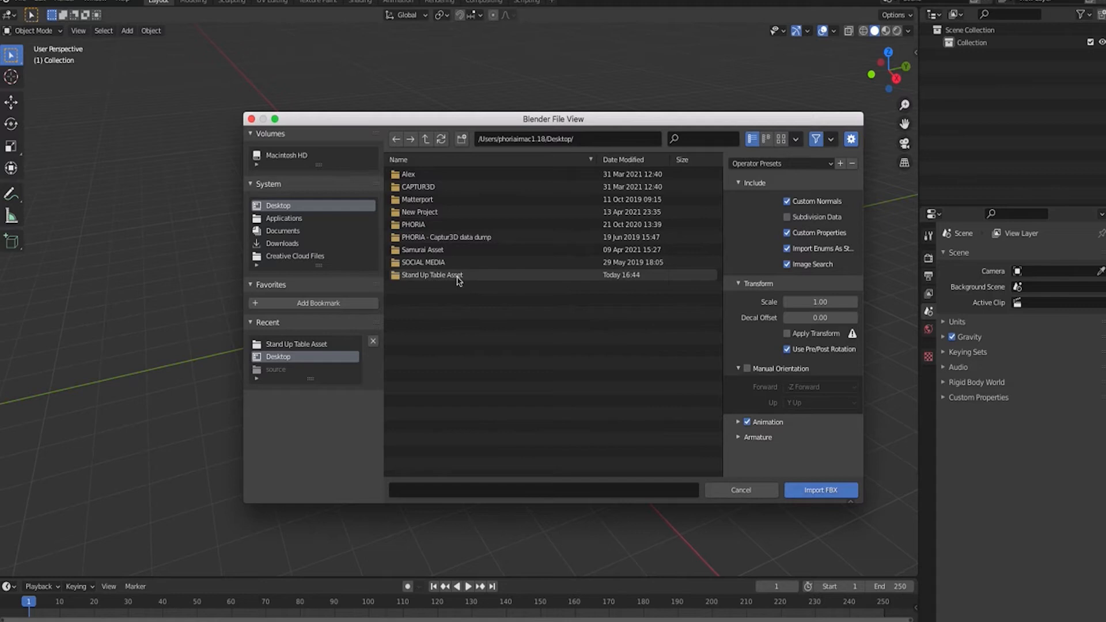
pyautogui.doubleClick(431, 275)
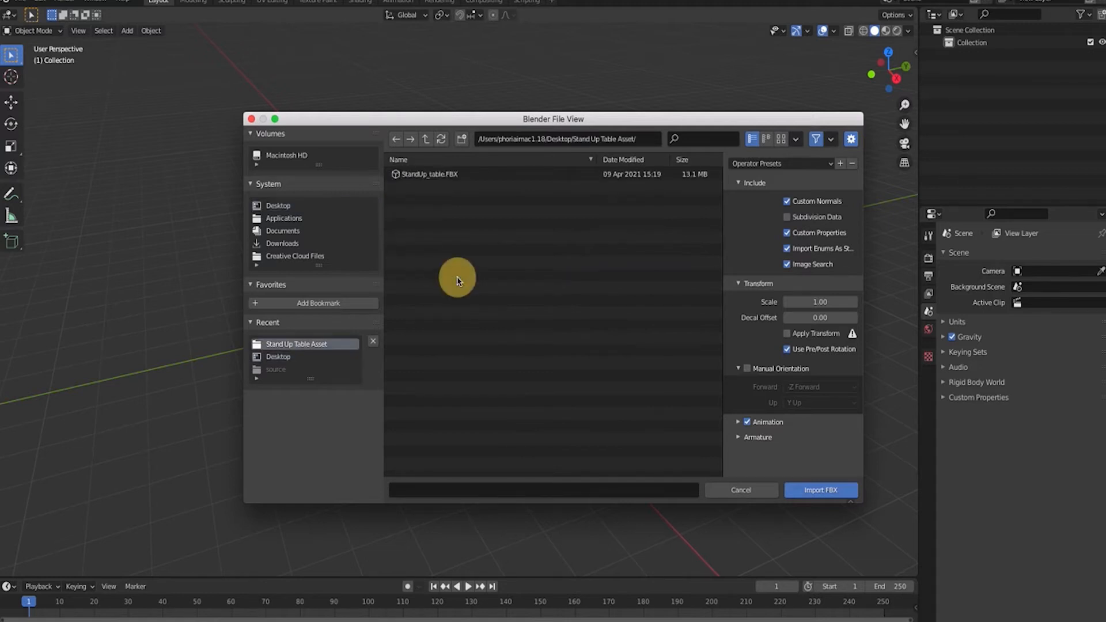
pyautogui.click(428, 174)
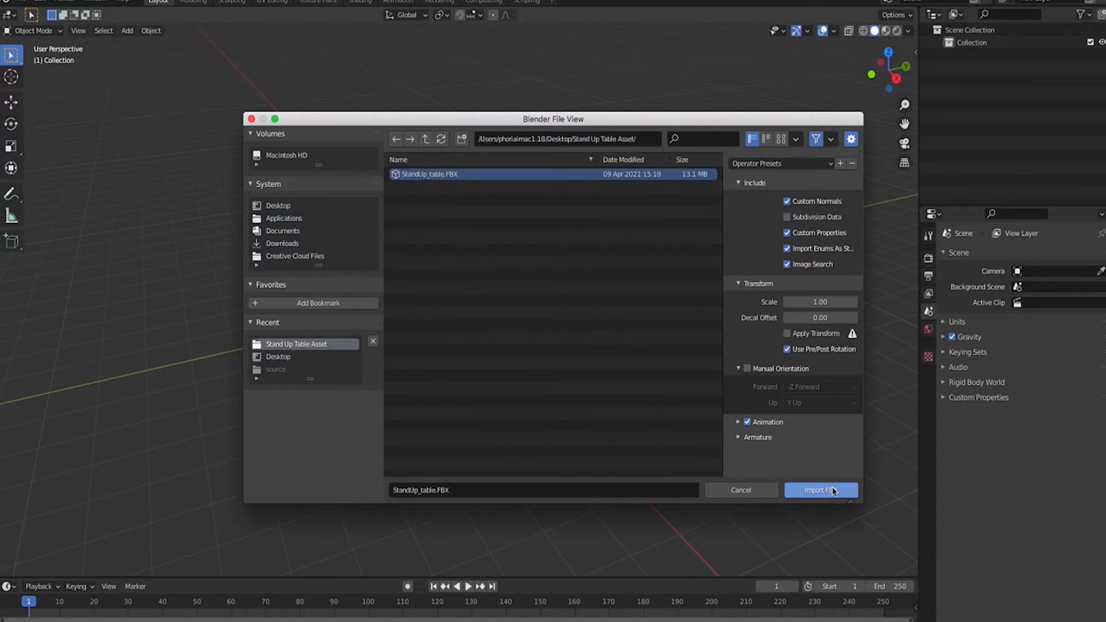
pyautogui.click(821, 491)
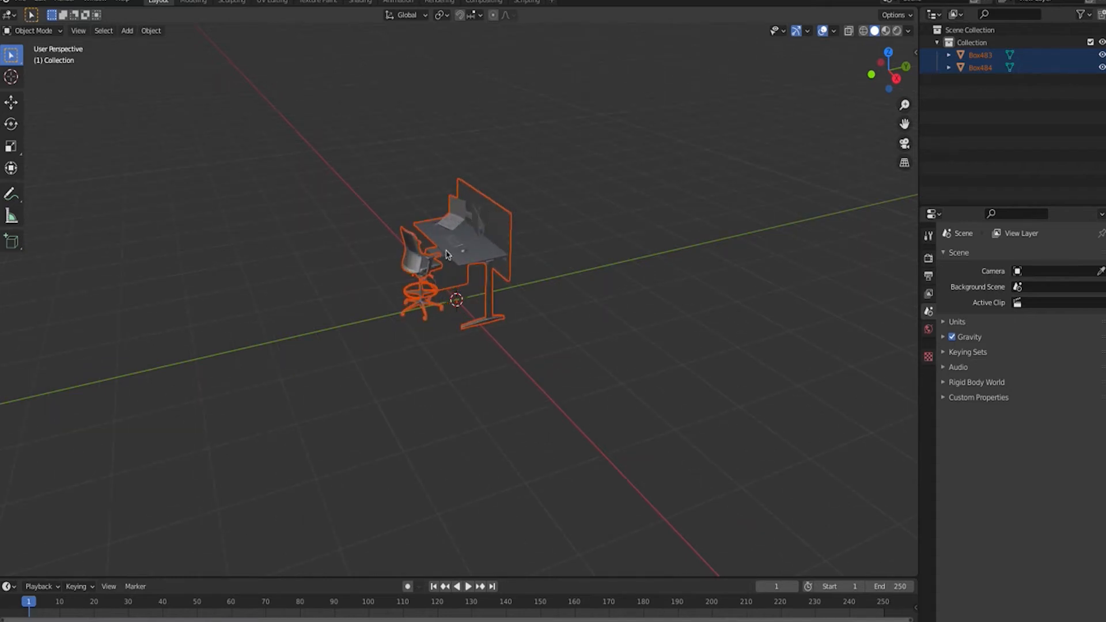
pyautogui.moveTo(569, 305)
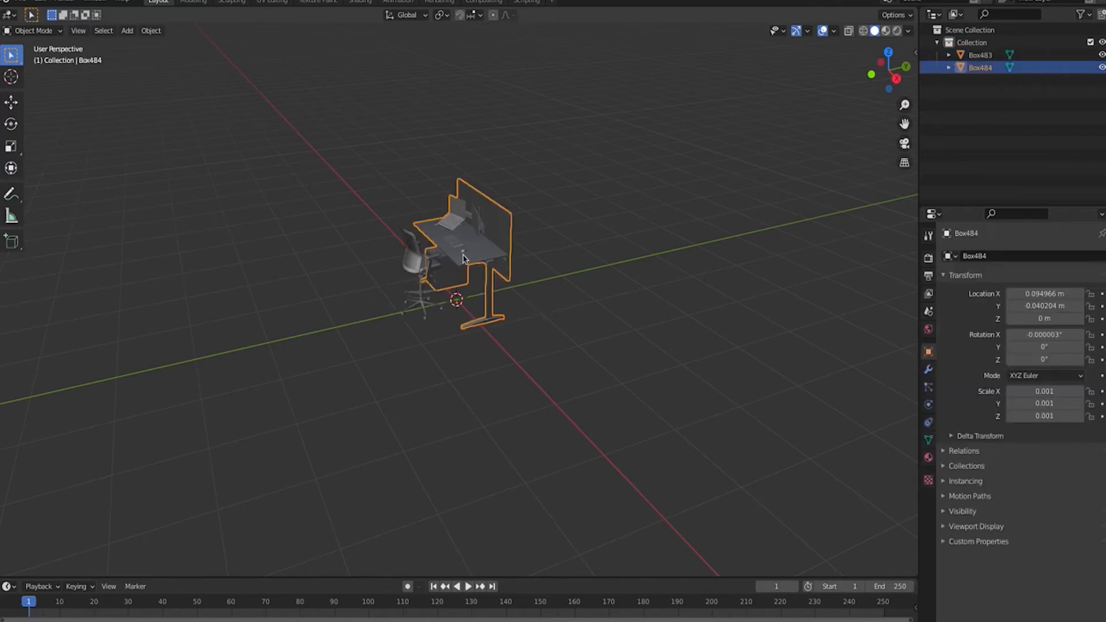
pyautogui.moveTo(539, 242)
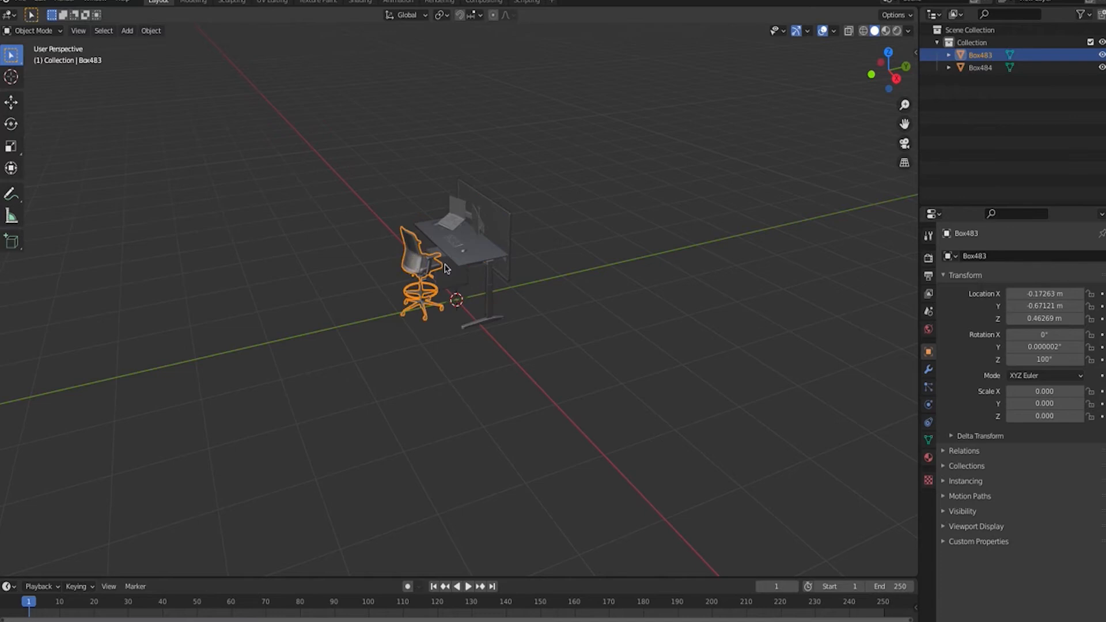
pyautogui.moveTo(461, 254)
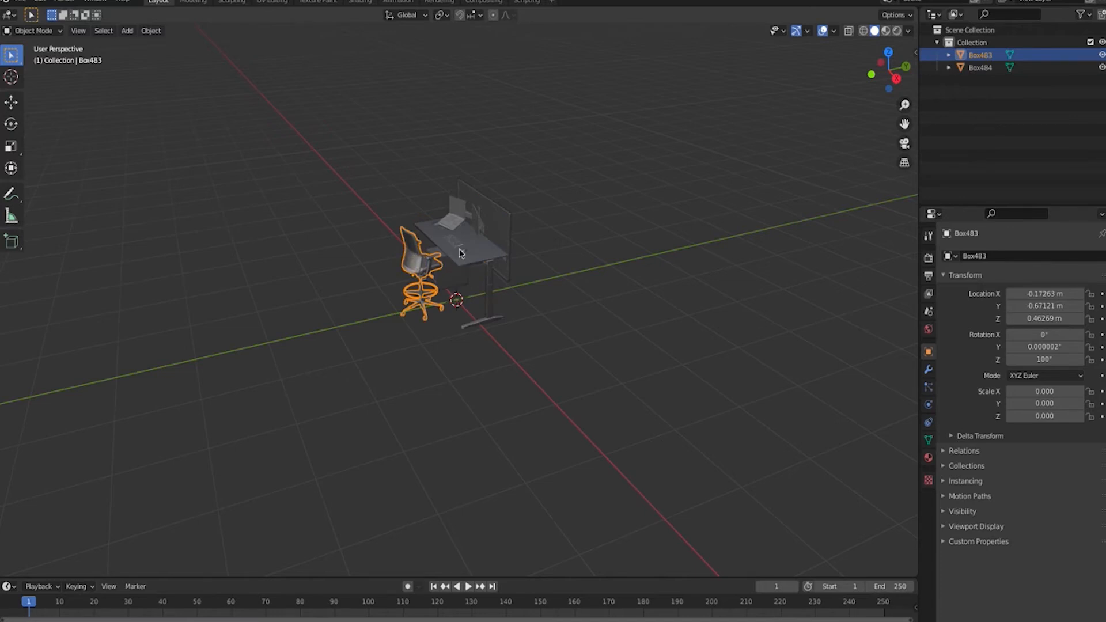
pyautogui.moveTo(463, 253)
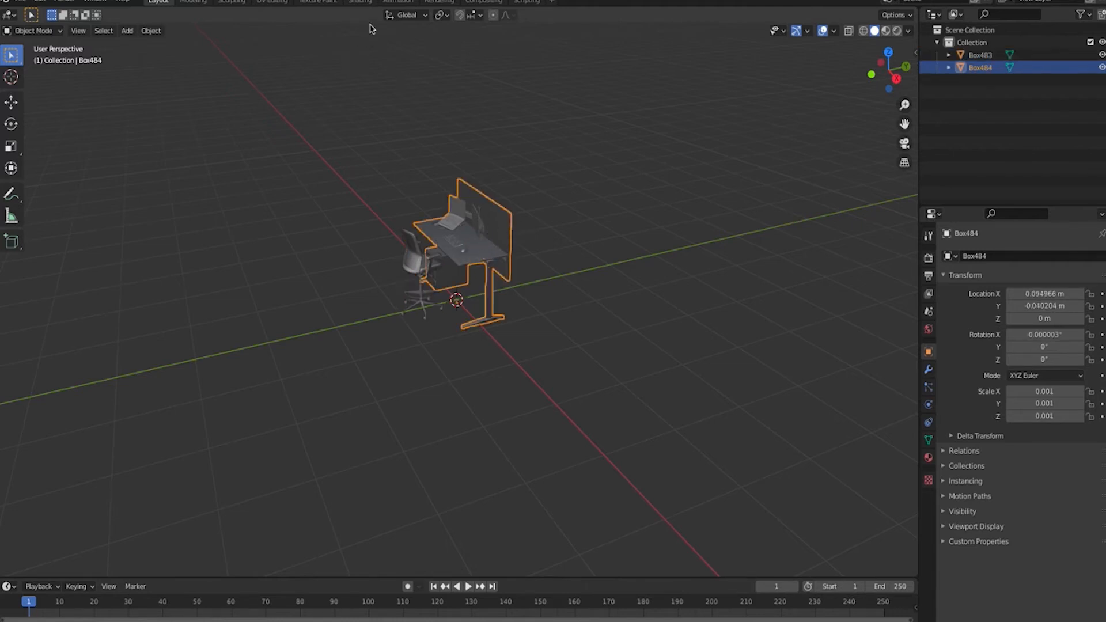
pyautogui.moveTo(362, 5)
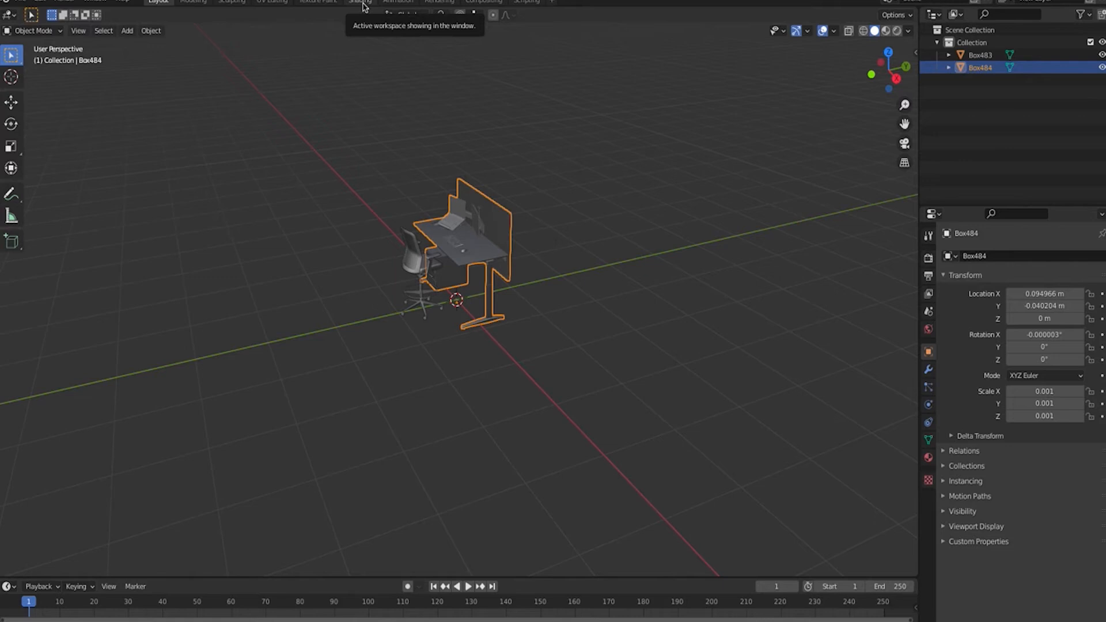
# - Wire the table albedo, metallic and normal images into the table material, normal via a Normal Map node
pyautogui.click(359, 1)
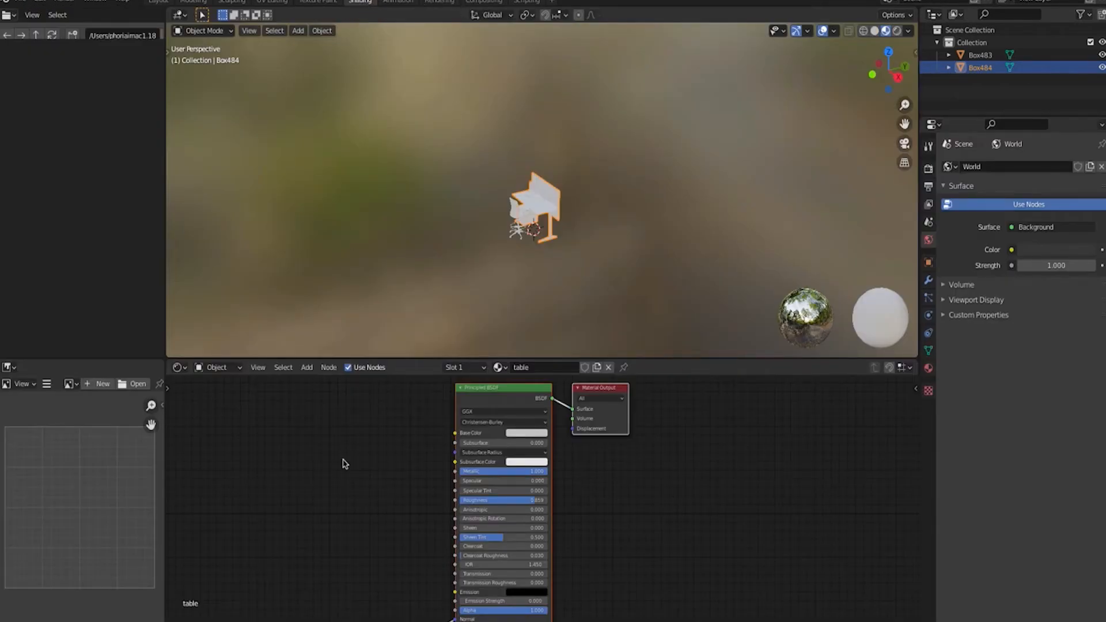
pyautogui.click(138, 383)
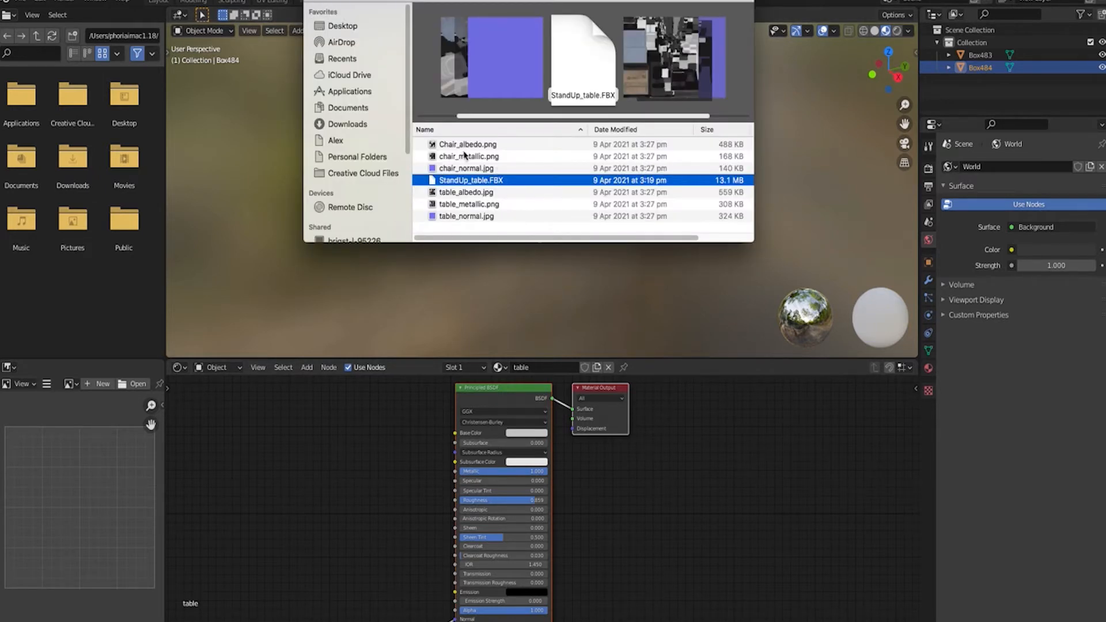
pyautogui.click(466, 192)
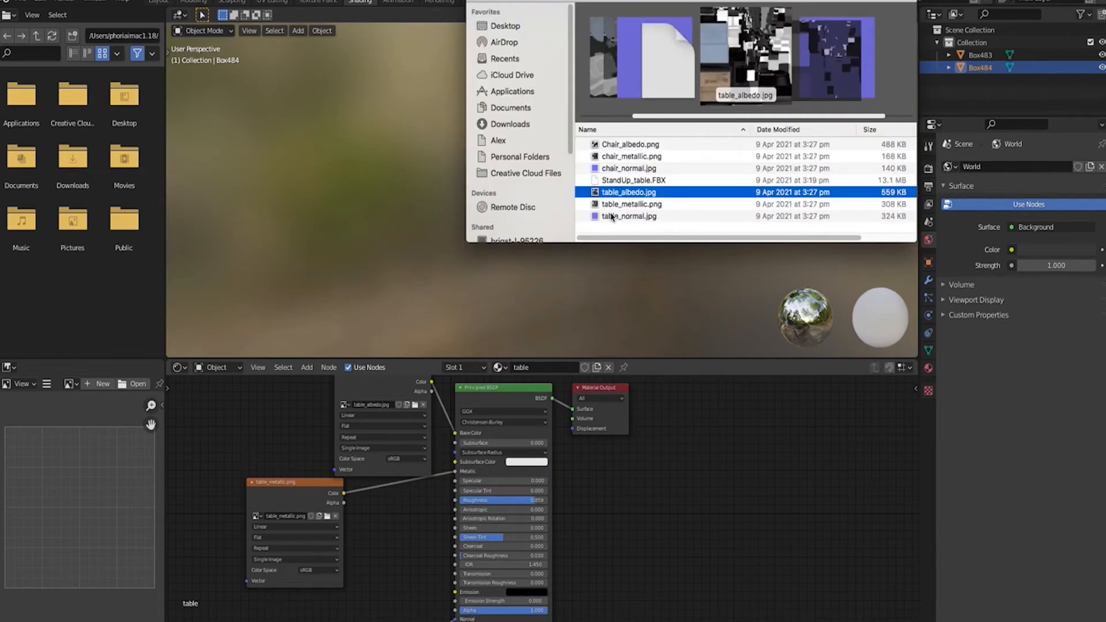
pyautogui.click(629, 216)
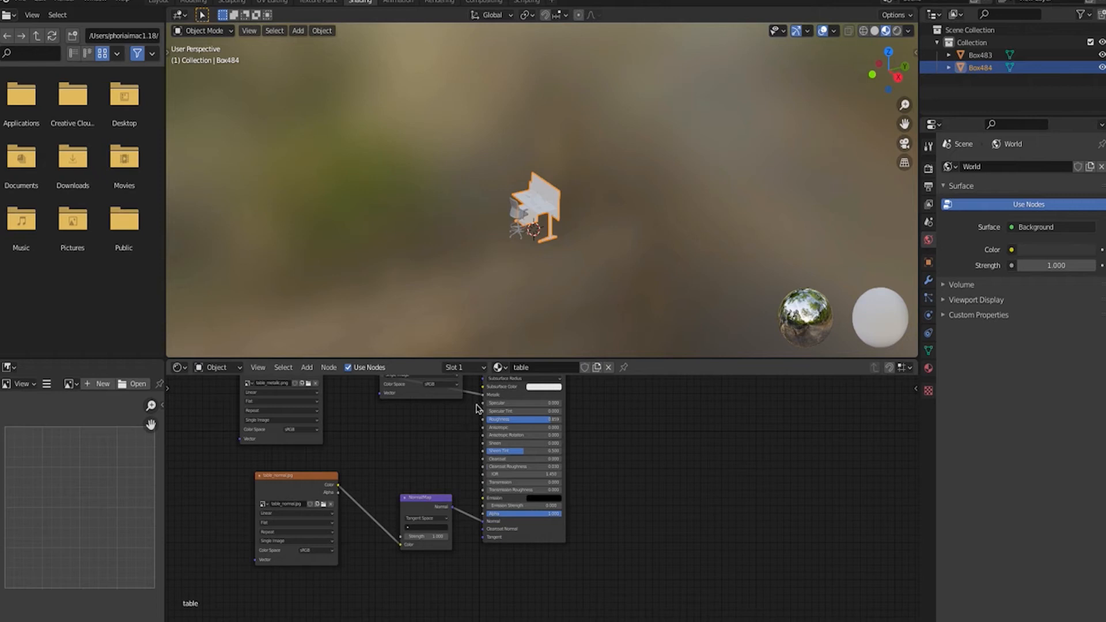
pyautogui.moveTo(594, 252)
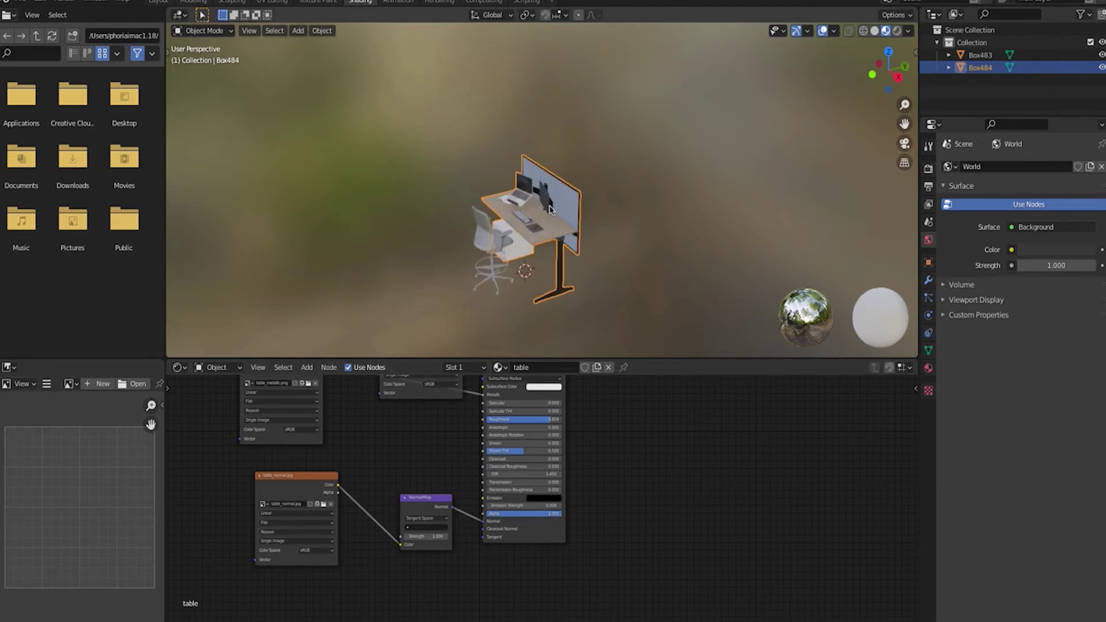
pyautogui.moveTo(485, 245)
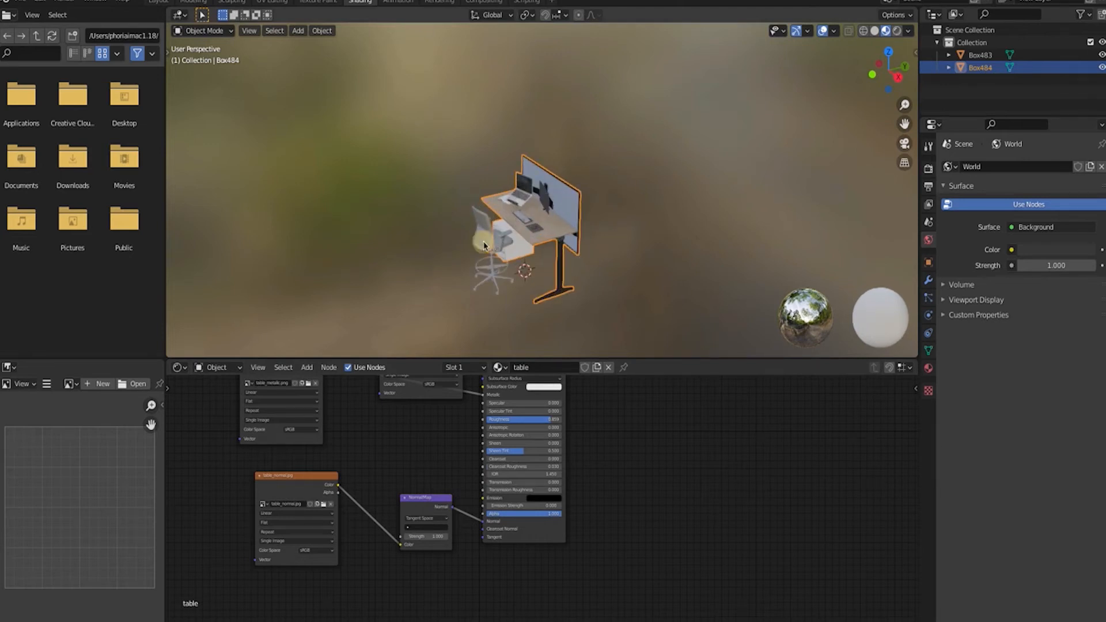
# - Wire chair_albedo, chair_metallic and chair_normal images into the chair12 material
pyautogui.click(138, 384)
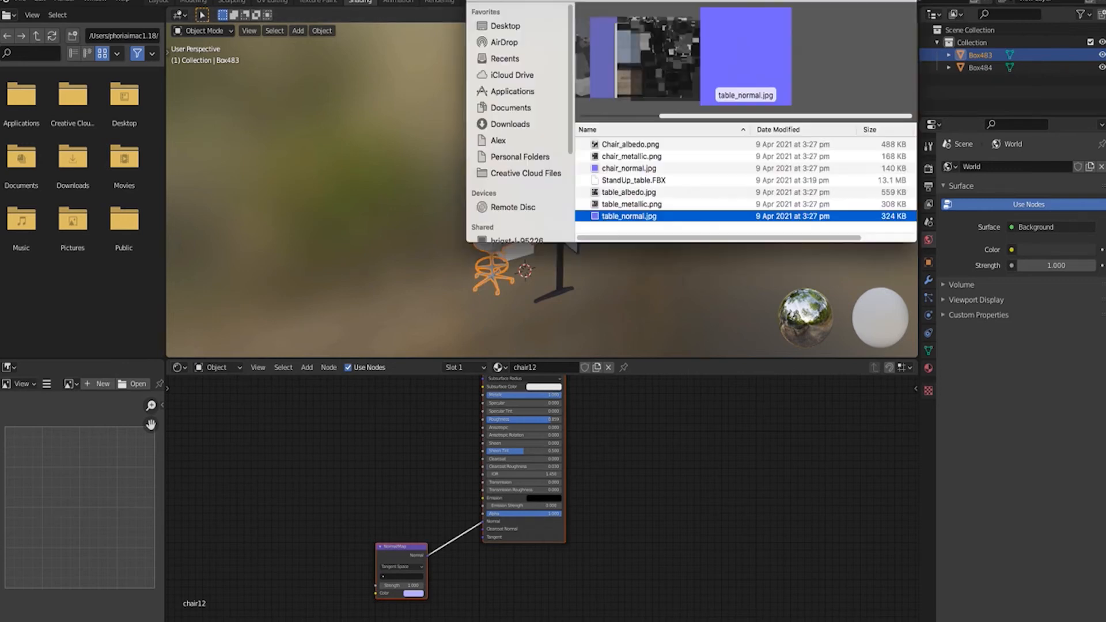
pyautogui.click(629, 144)
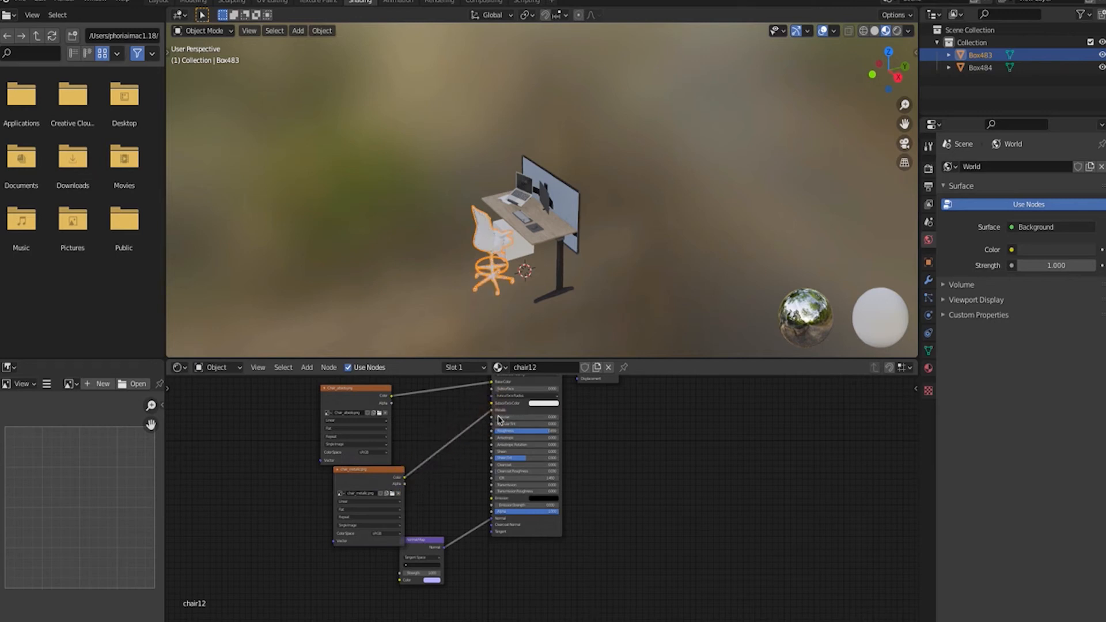
pyautogui.click(361, 493)
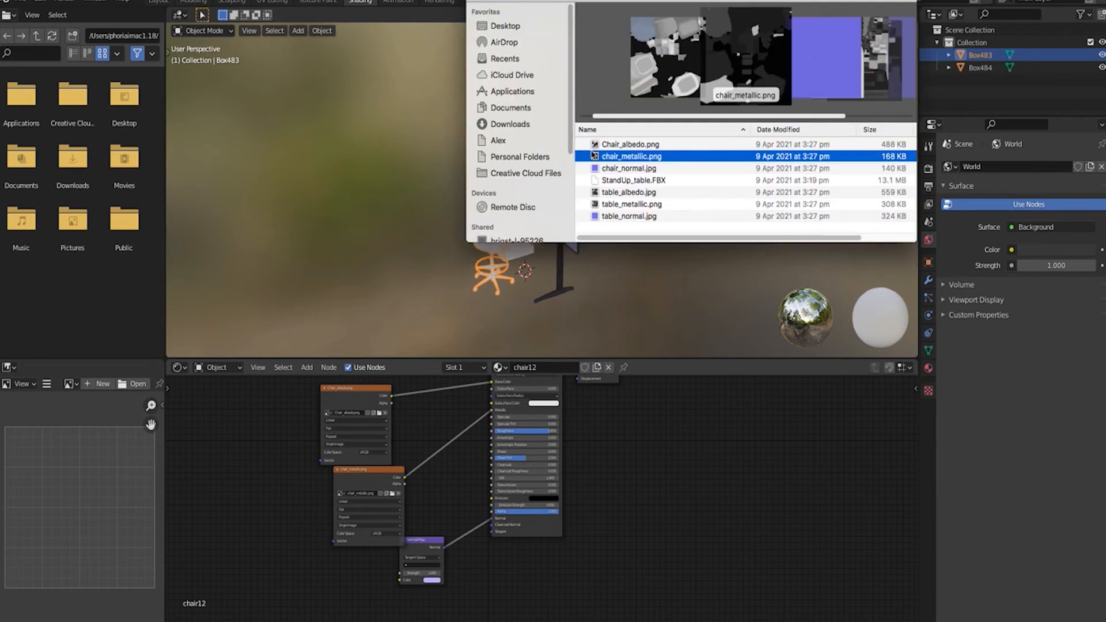
pyautogui.click(628, 168)
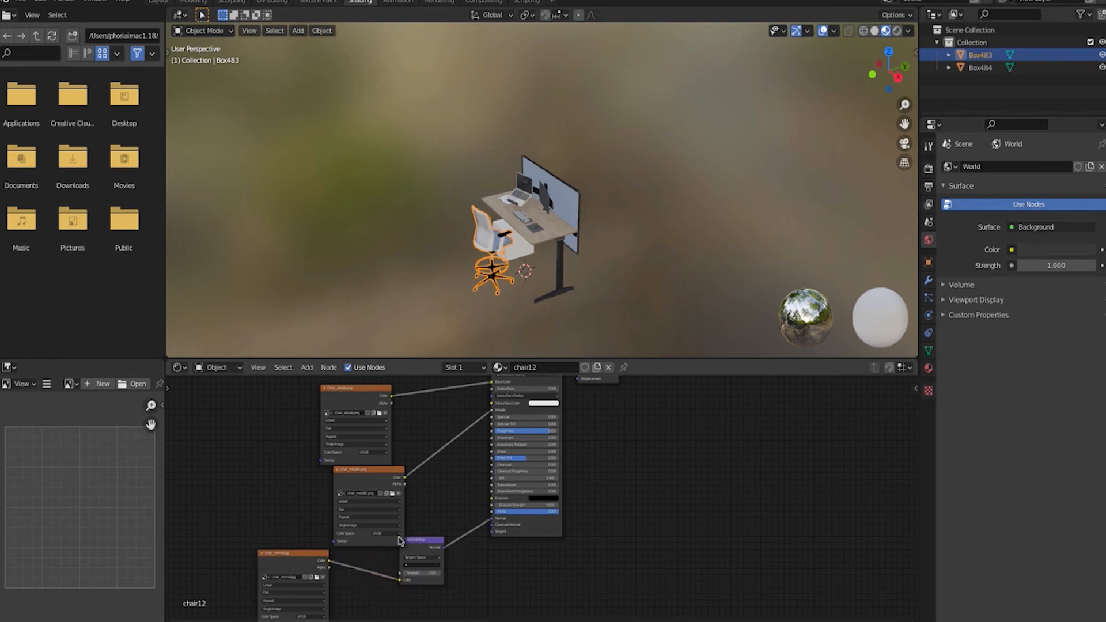
pyautogui.moveTo(471, 214)
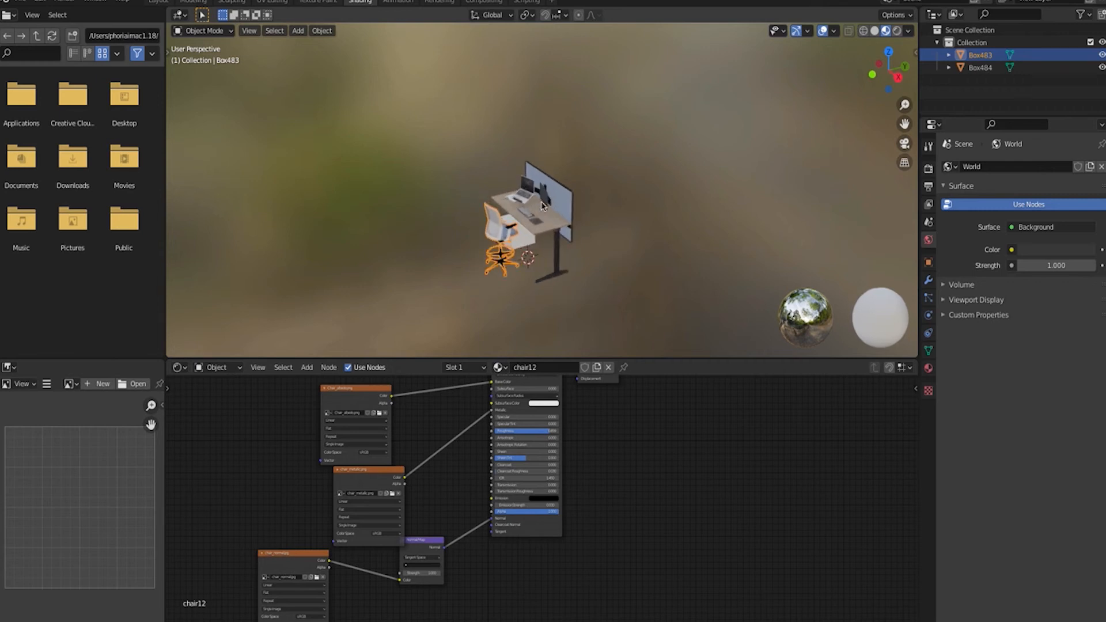
pyautogui.moveTo(496, 161)
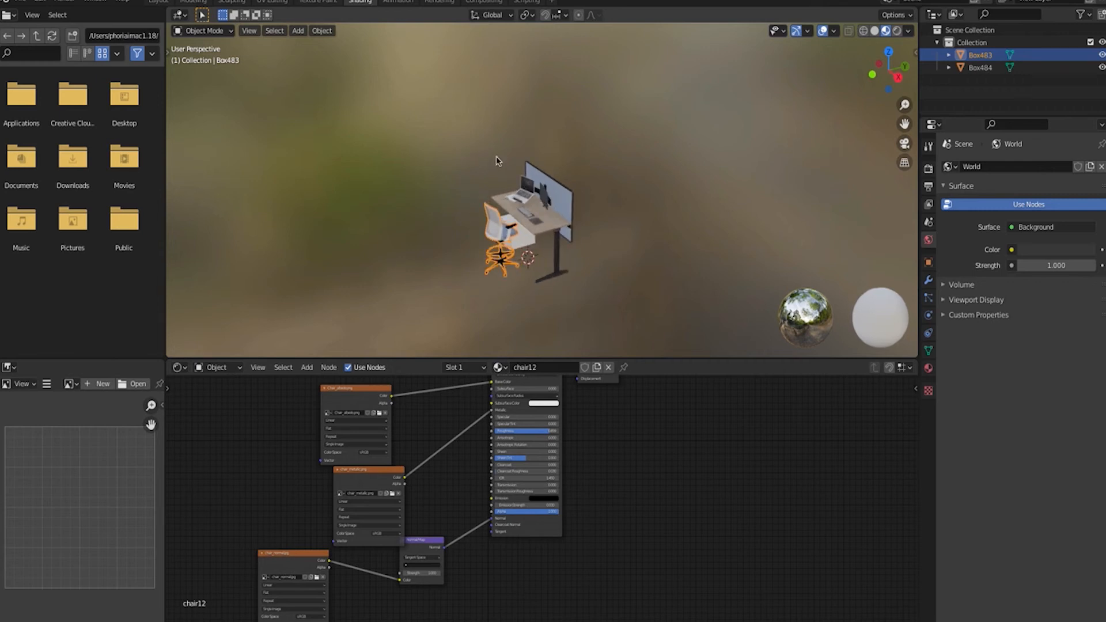
pyautogui.moveTo(503, 135)
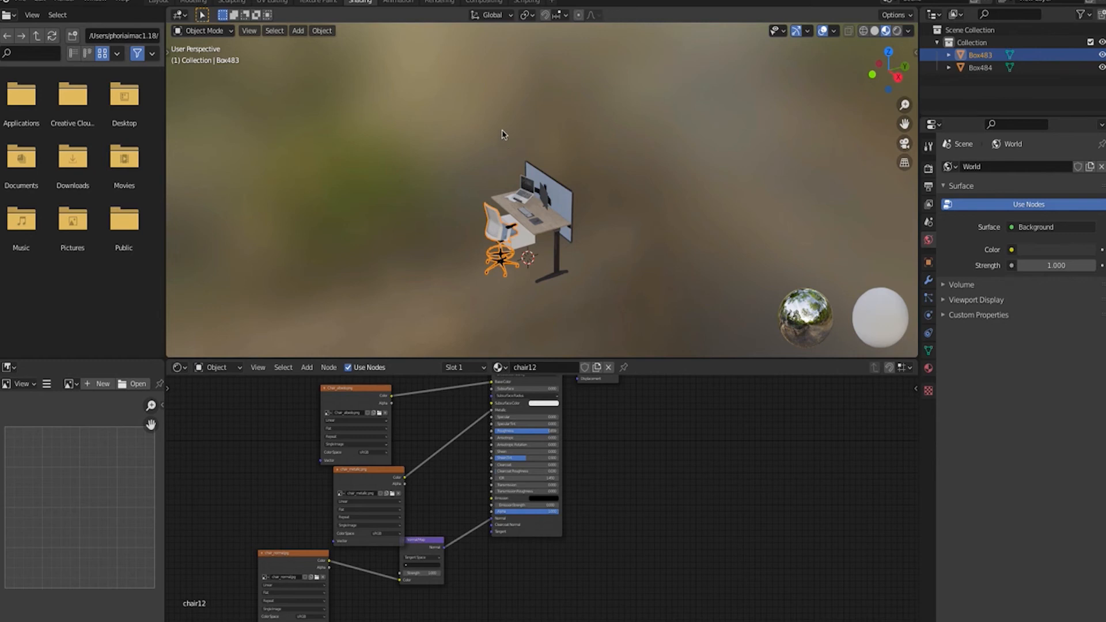
pyautogui.moveTo(166, 5)
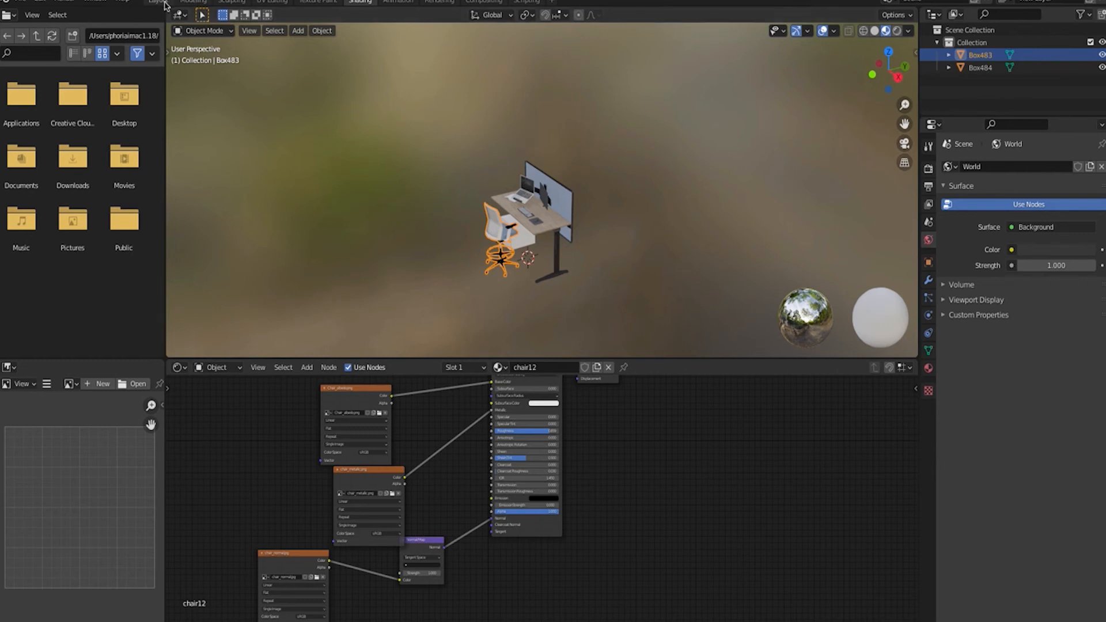
# - Return to the Layout workspace with the textured desk and chair
pyautogui.click(158, 2)
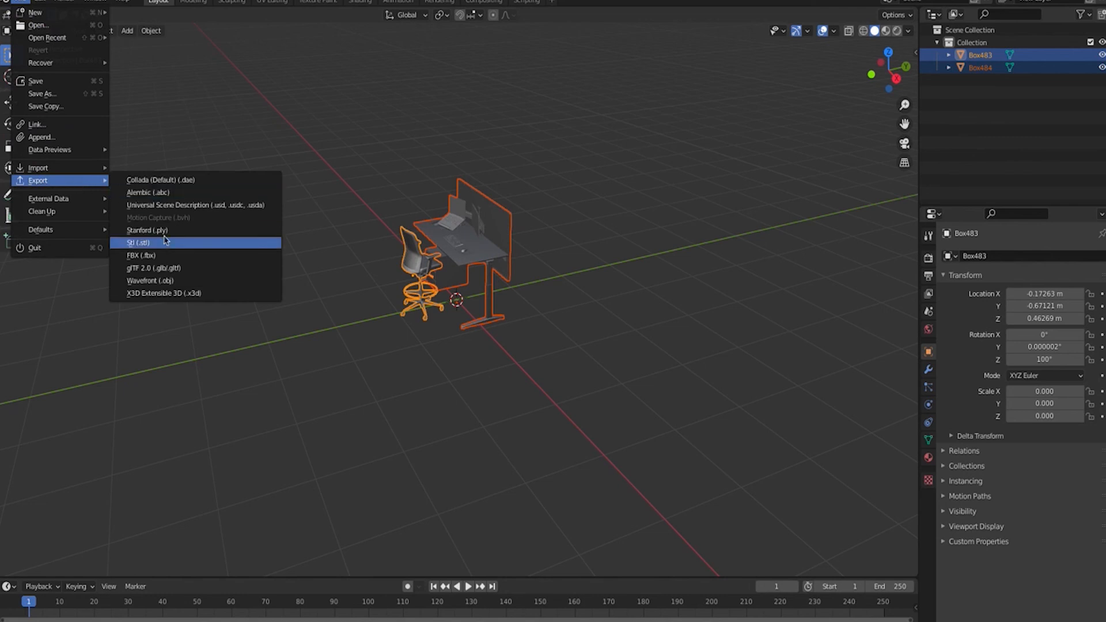
pyautogui.moveTo(178, 268)
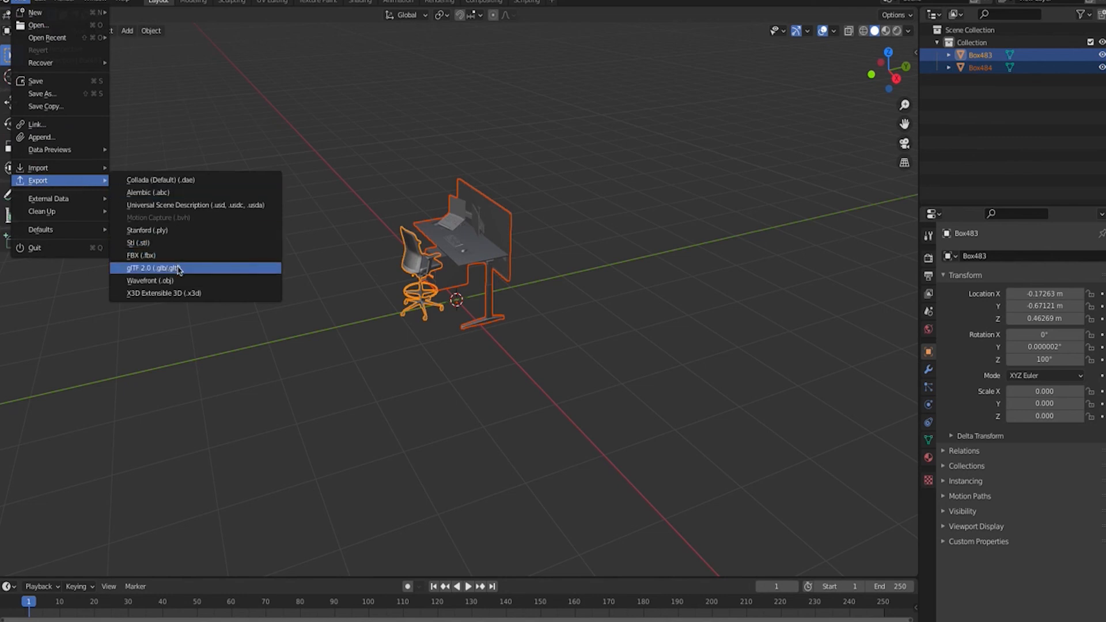
pyautogui.moveTo(180, 271)
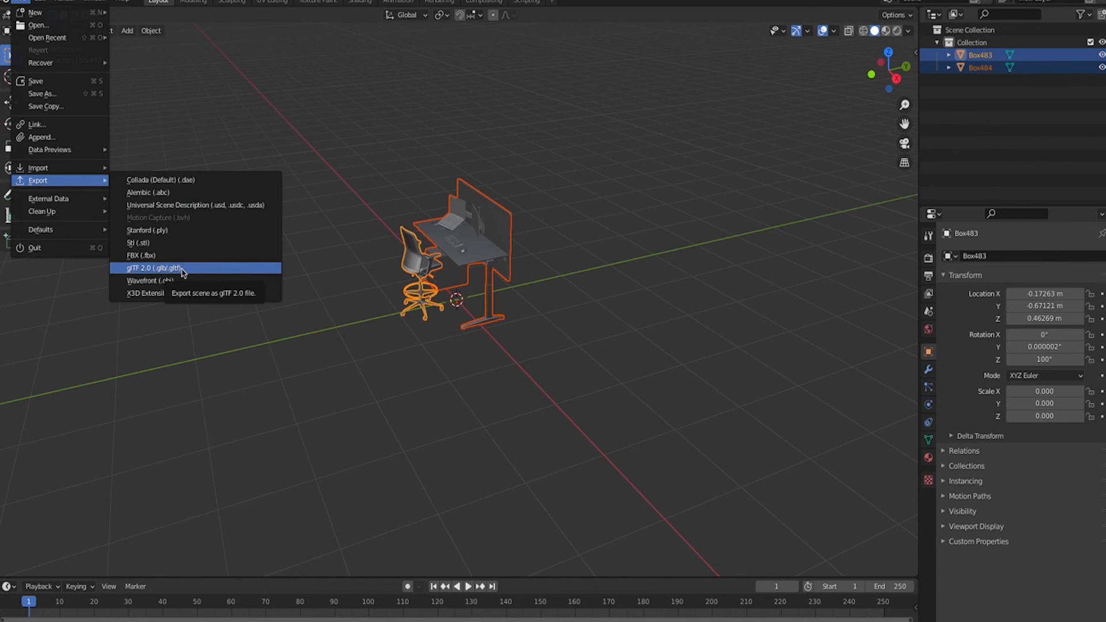
# - Start a glTF 2.0 (.glb/.gltf) export of the scene
pyautogui.click(162, 268)
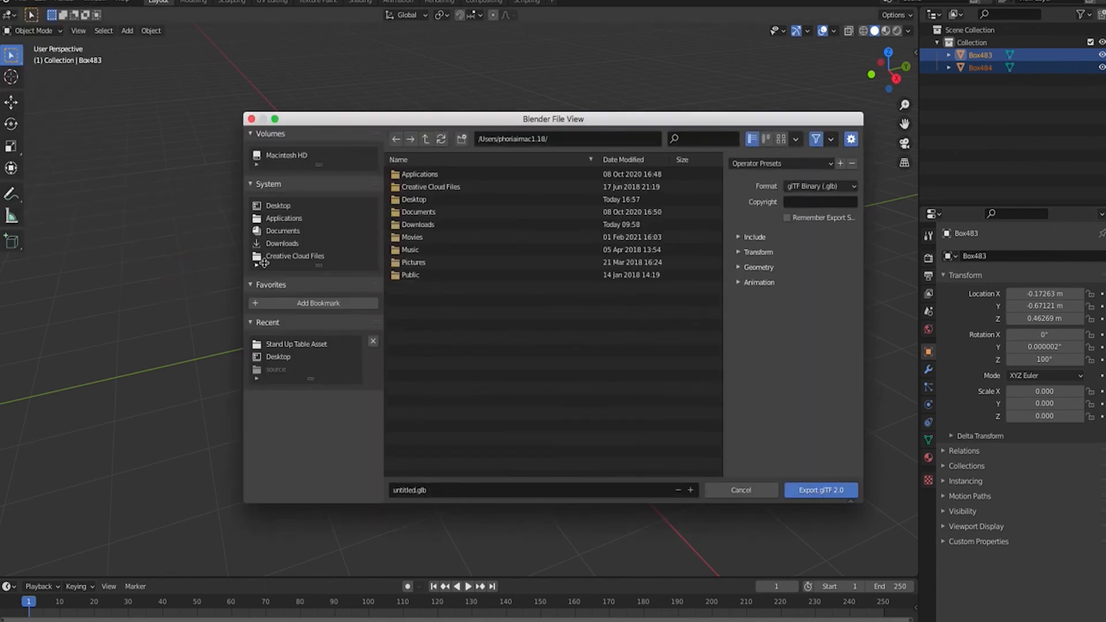
pyautogui.moveTo(740, 240)
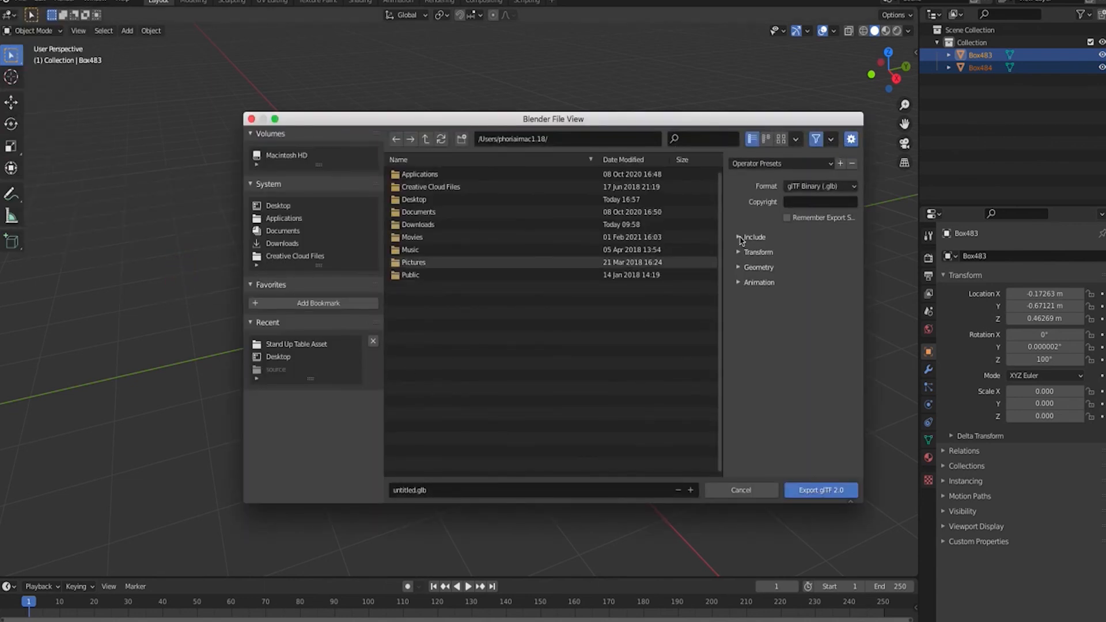
# - Limit the export to selected objects and rename the file to DESK
pyautogui.click(739, 236)
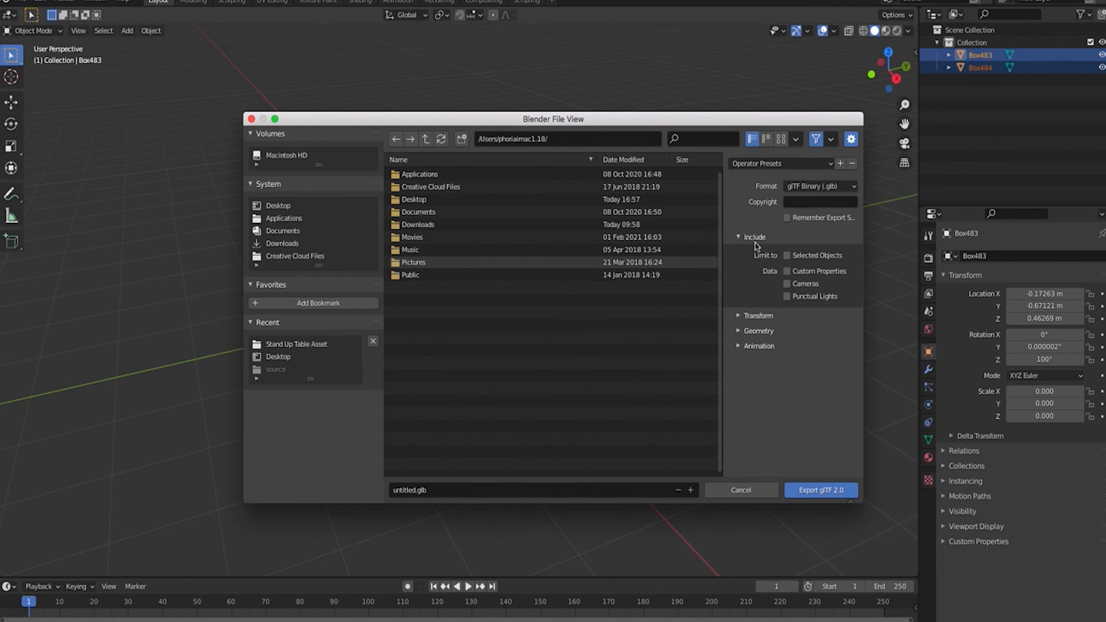
pyautogui.click(787, 255)
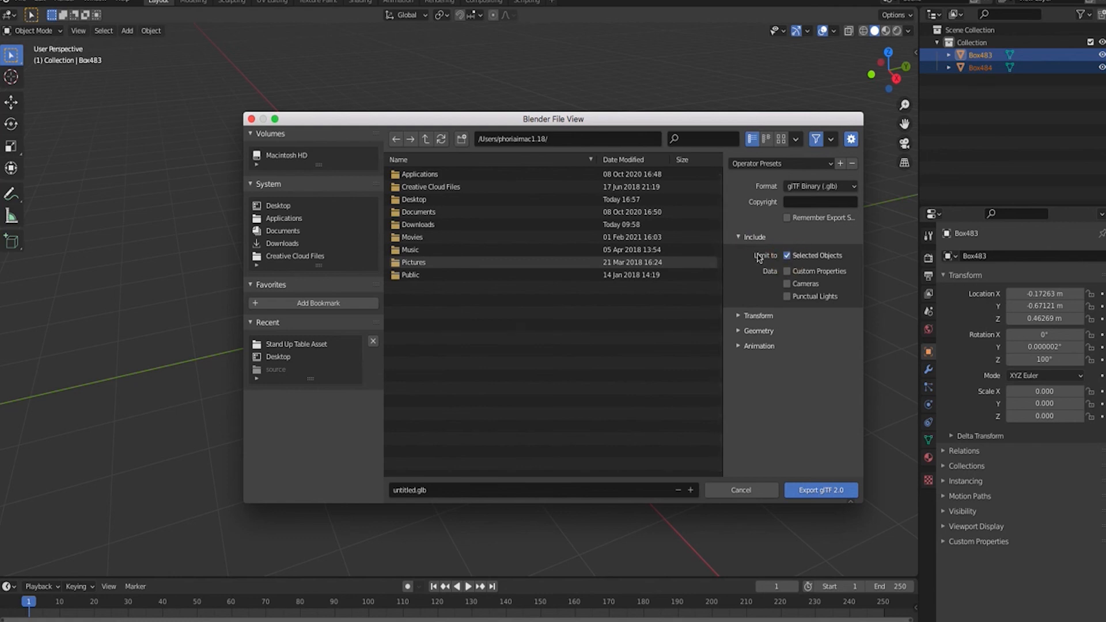
pyautogui.click(410, 490)
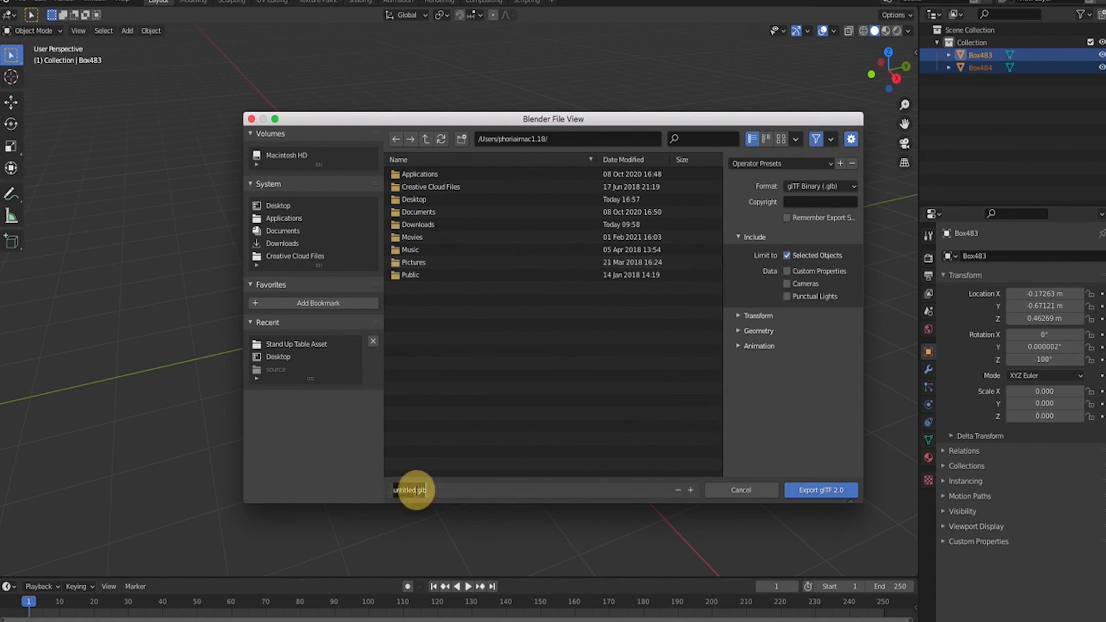
pyautogui.click(411, 489)
pyautogui.write('DESK')
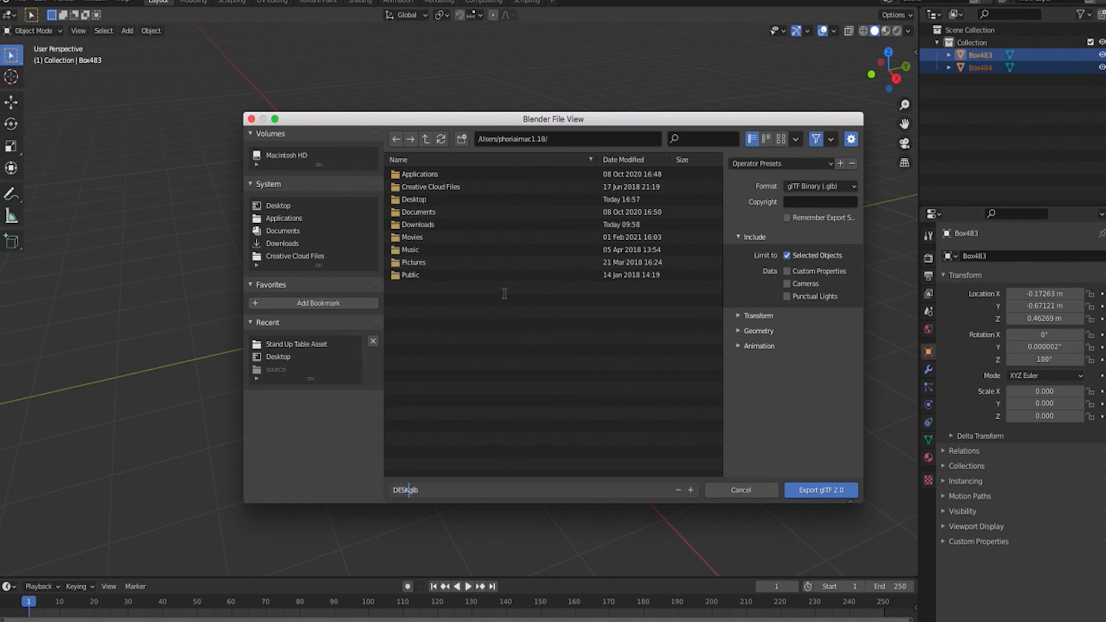
# - Export the binary glTF into Desktop/Stand Up Table Asset
pyautogui.click(414, 199)
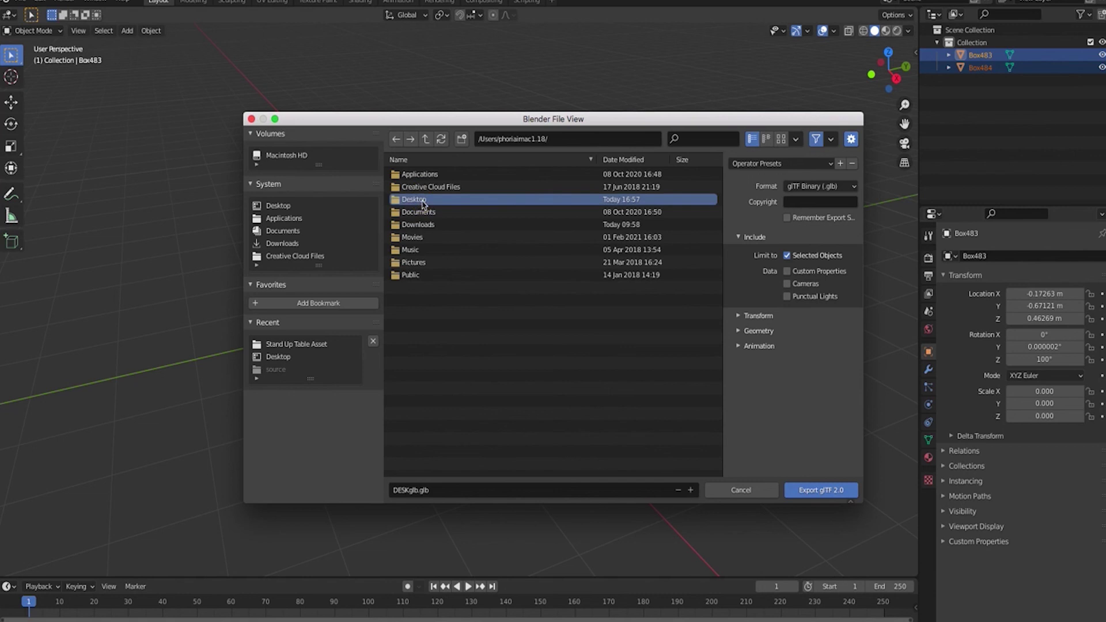
pyautogui.doubleClick(297, 344)
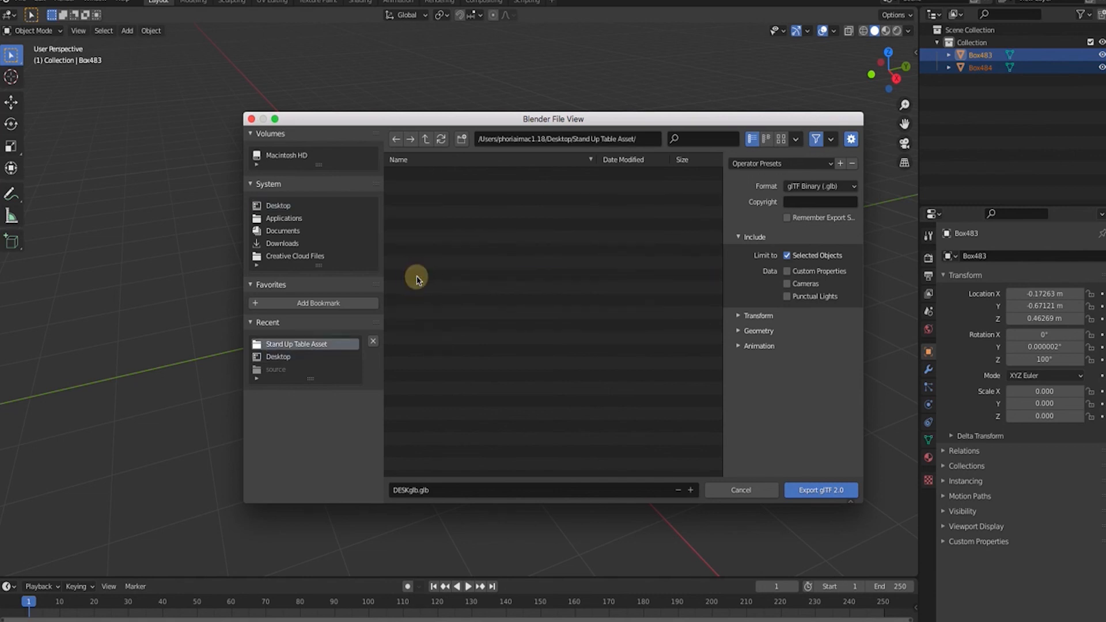
pyautogui.moveTo(820, 491)
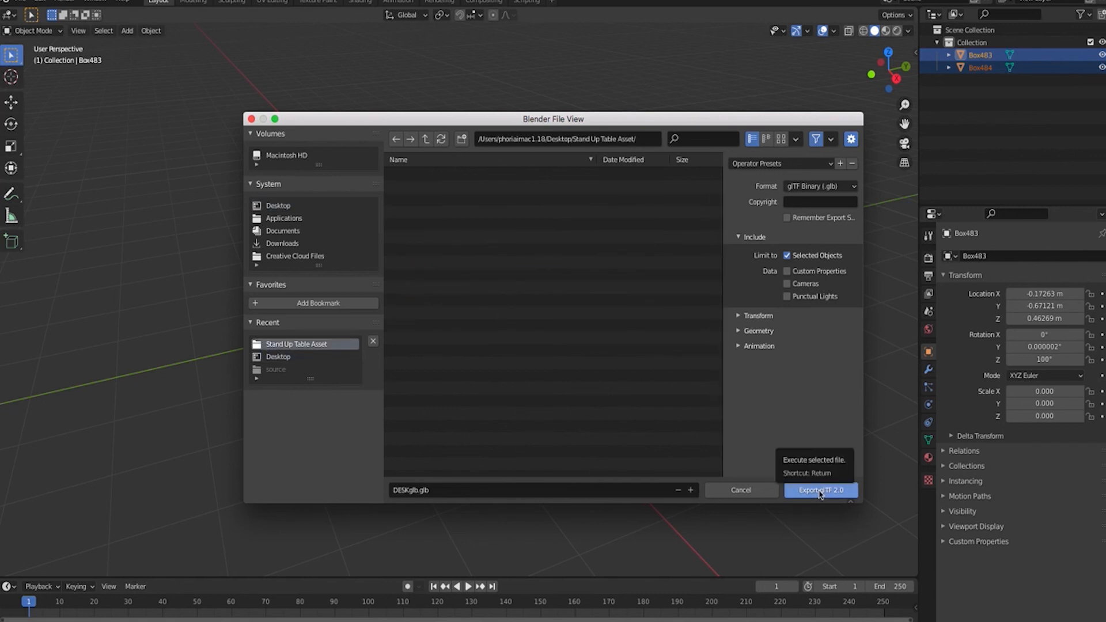
pyautogui.click(820, 491)
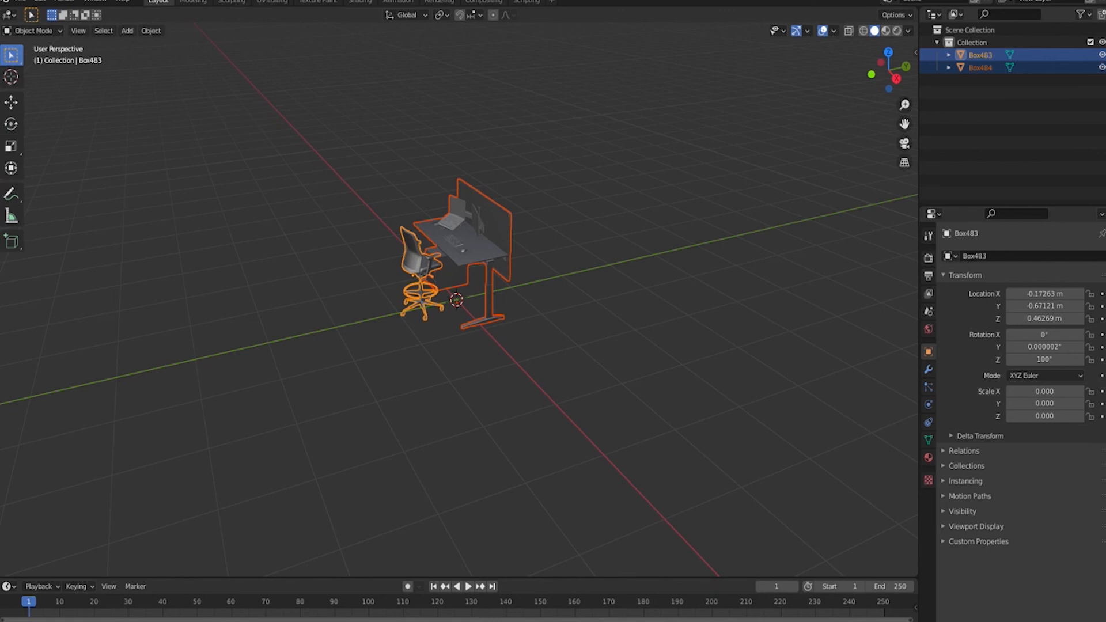
pyautogui.moveTo(571, 241)
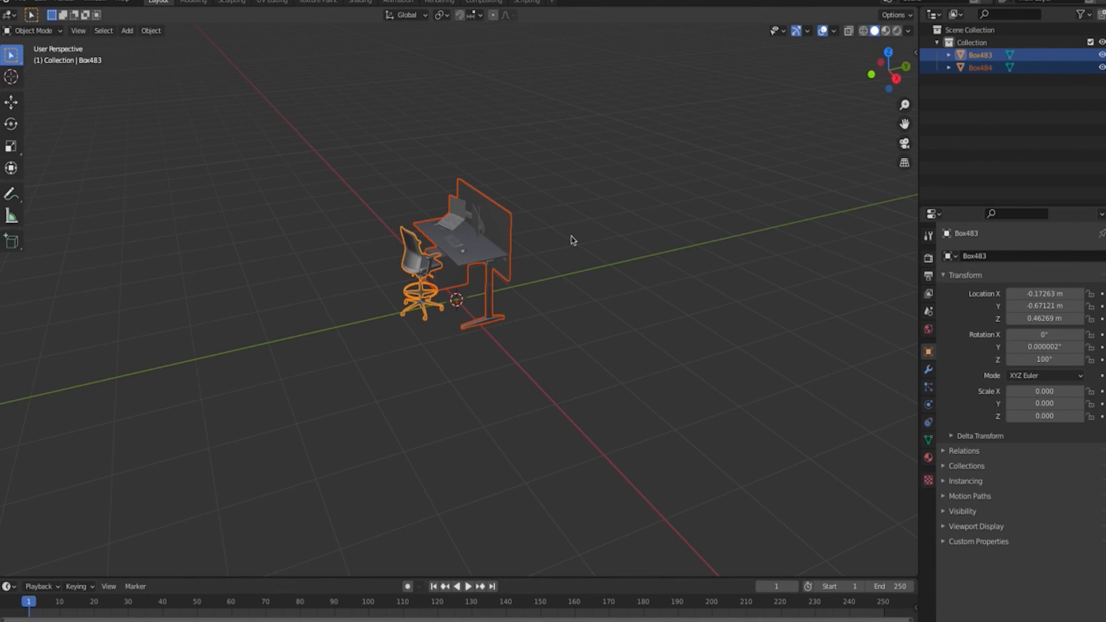